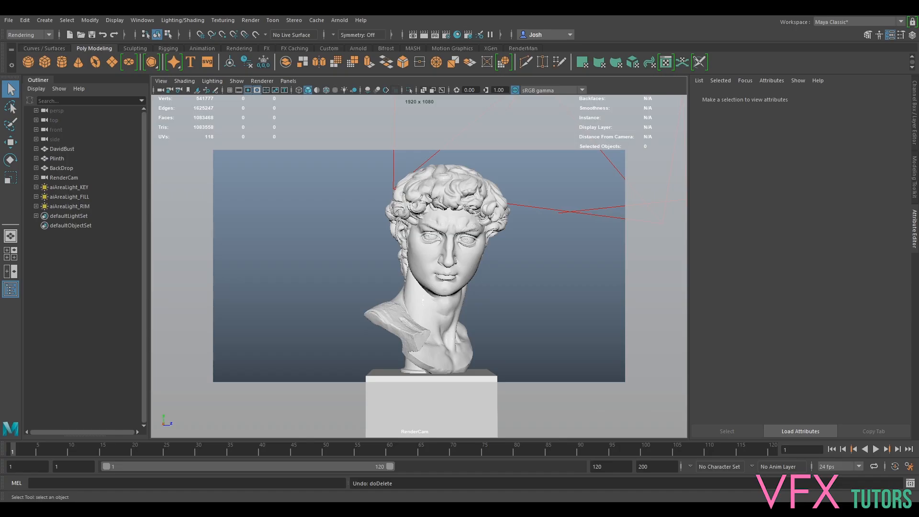
{"action": "mouse_move", "coordinate": [293, 287]}
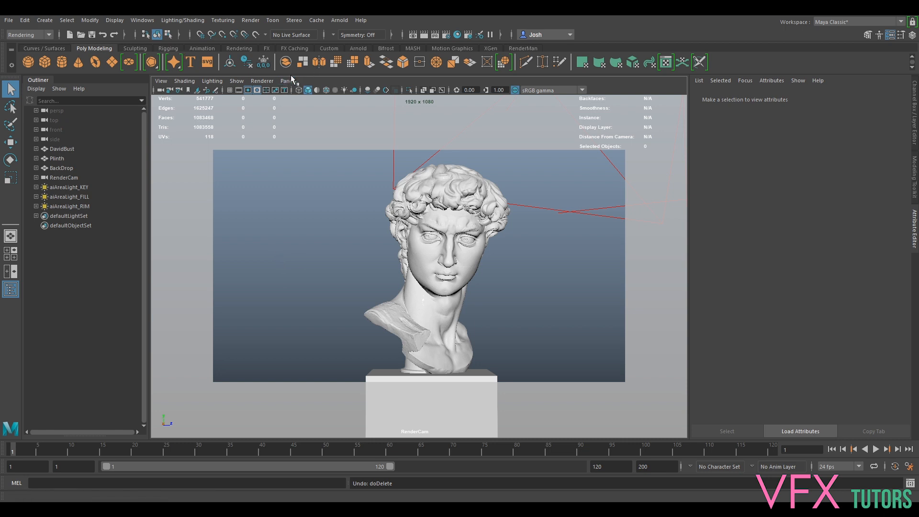
Look through the default persp camera to see the bust and three area lights
{"action": "left_click", "coordinate": [287, 80]}
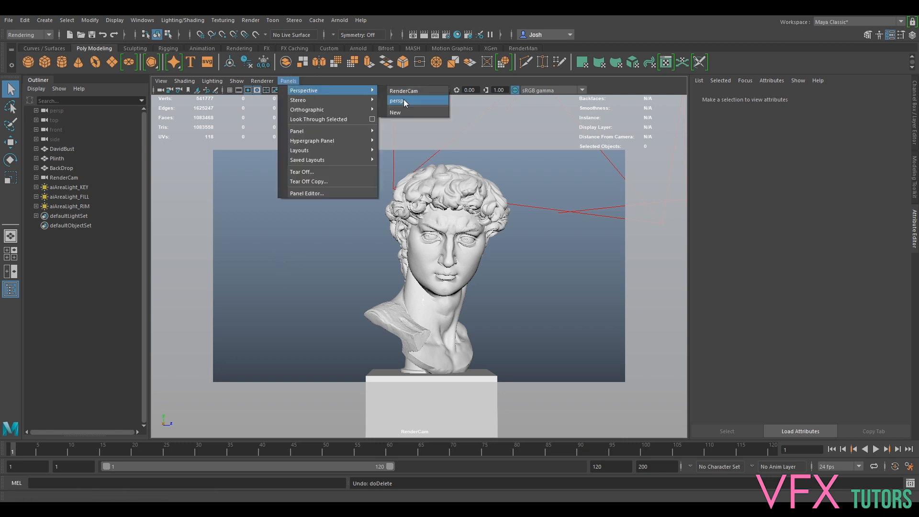
{"action": "left_click", "coordinate": [398, 100]}
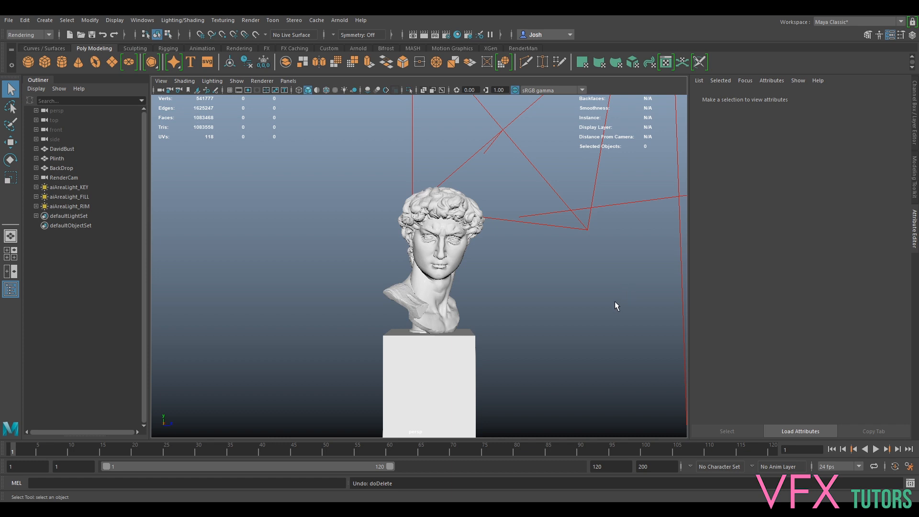
{"action": "mouse_move", "coordinate": [582, 328]}
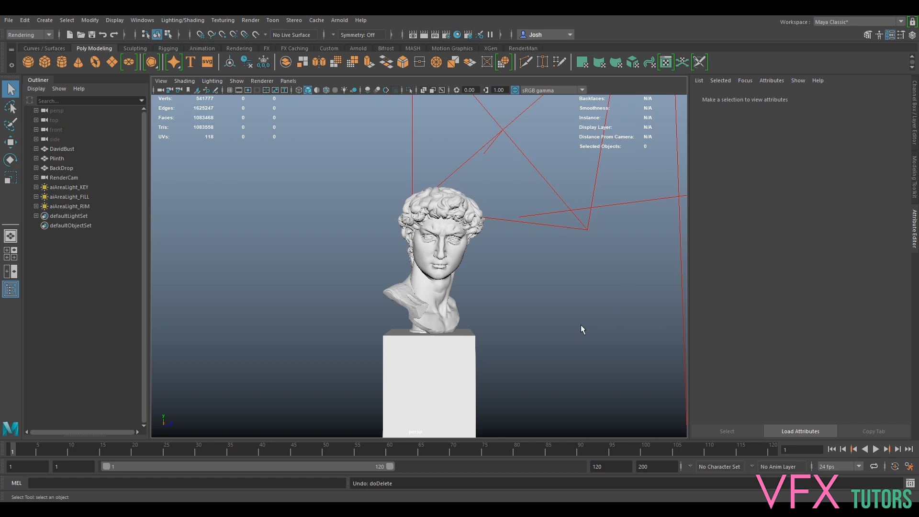
{"action": "mouse_move", "coordinate": [517, 218]}
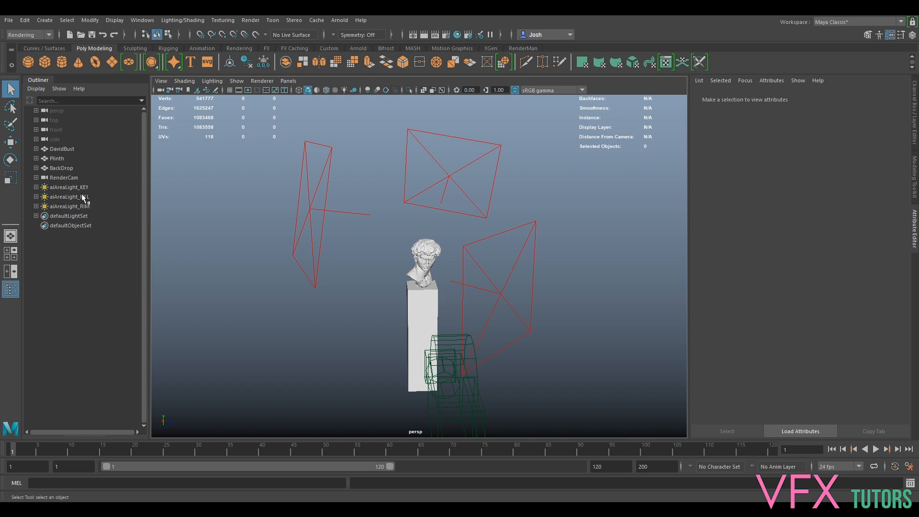
Render the bust in Arnold RenderView through the RenderCamShape camera
{"action": "left_click", "coordinate": [339, 20]}
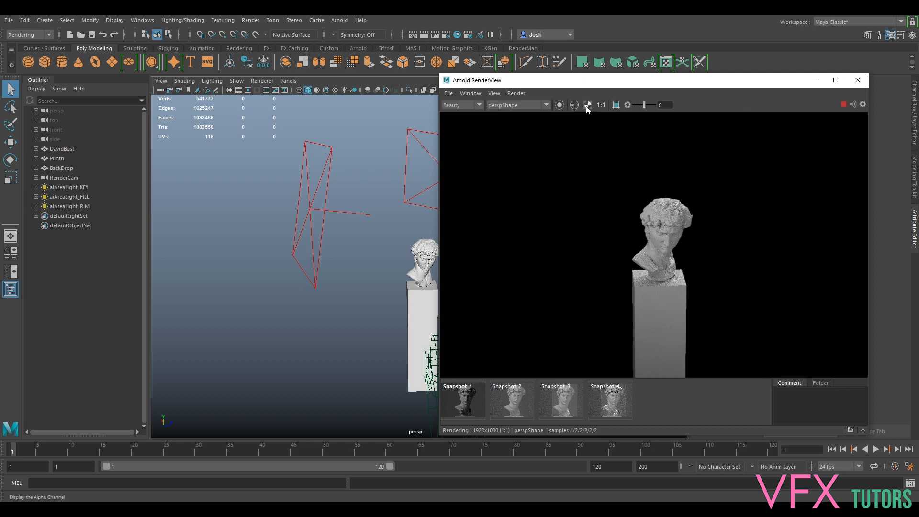
{"action": "left_click", "coordinate": [518, 105]}
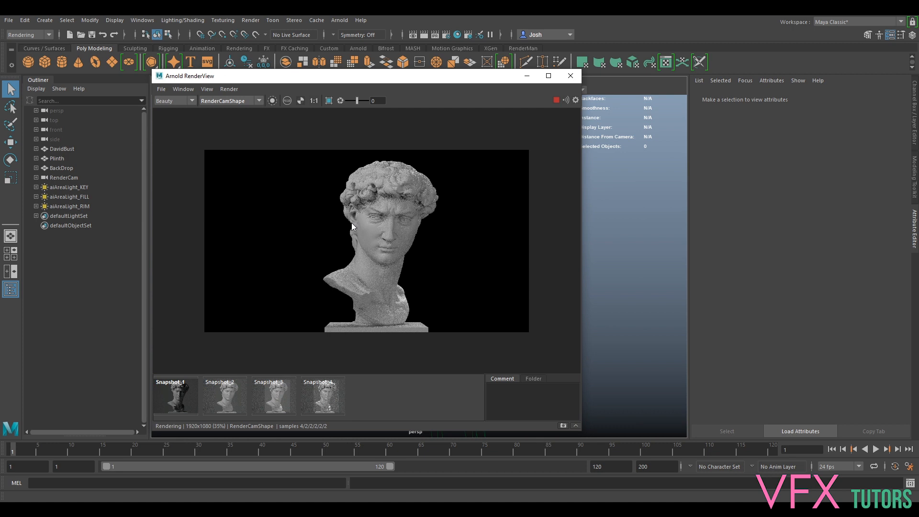
{"action": "mouse_move", "coordinate": [556, 100]}
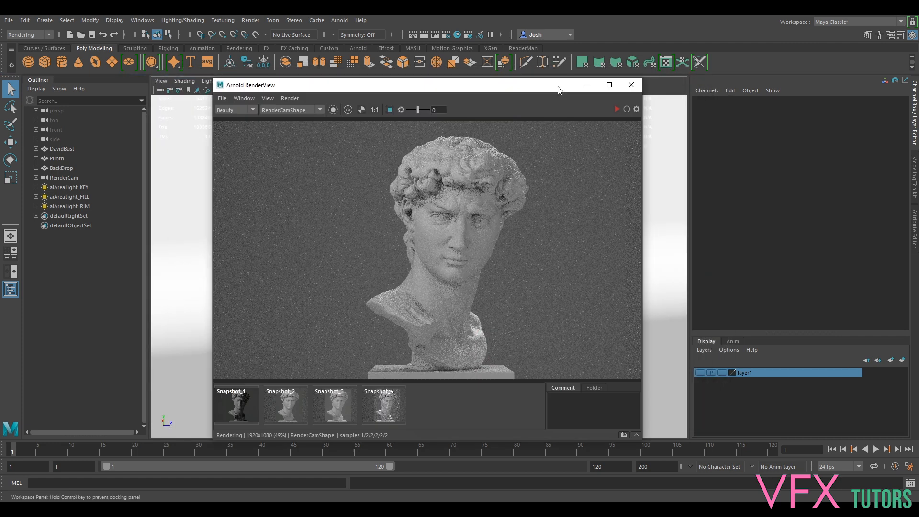
Select aiAreaLight_KEY, start the IPR live render, and colour the key light neon pink
{"action": "left_click", "coordinate": [67, 186]}
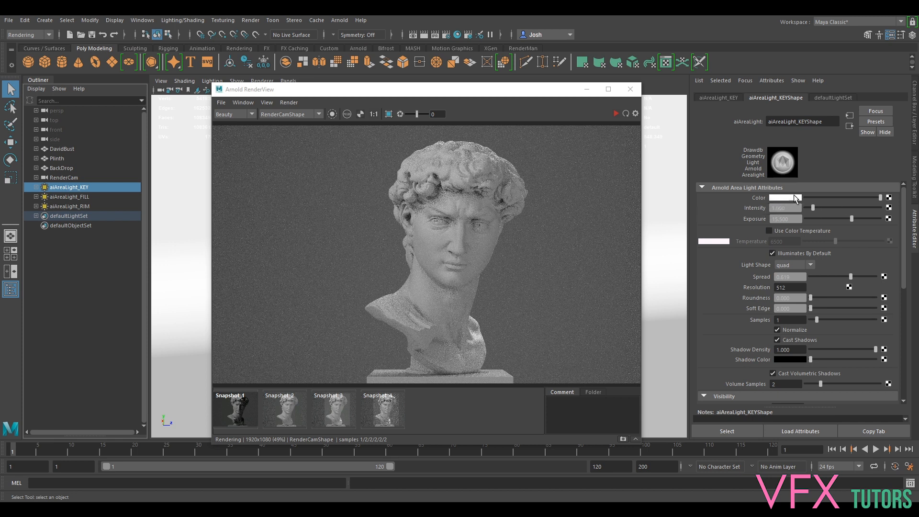
{"action": "mouse_move", "coordinate": [593, 121]}
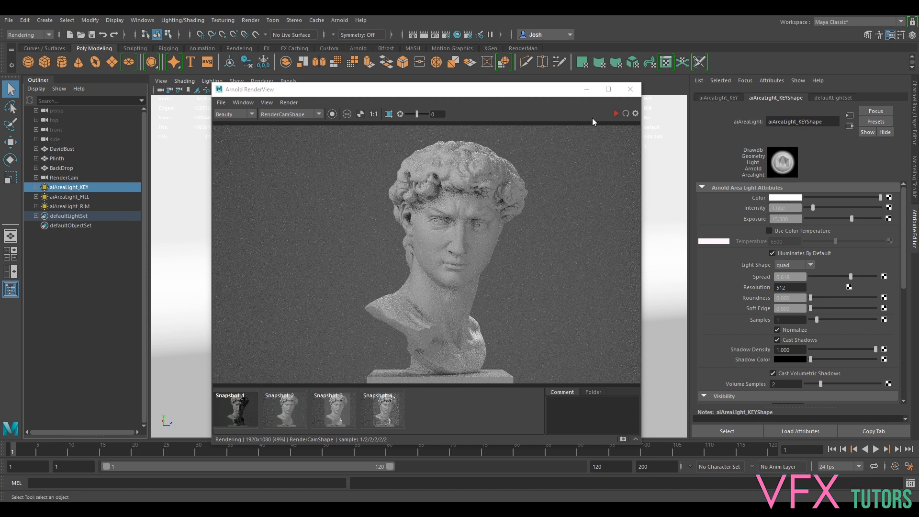
{"action": "left_click", "coordinate": [616, 113]}
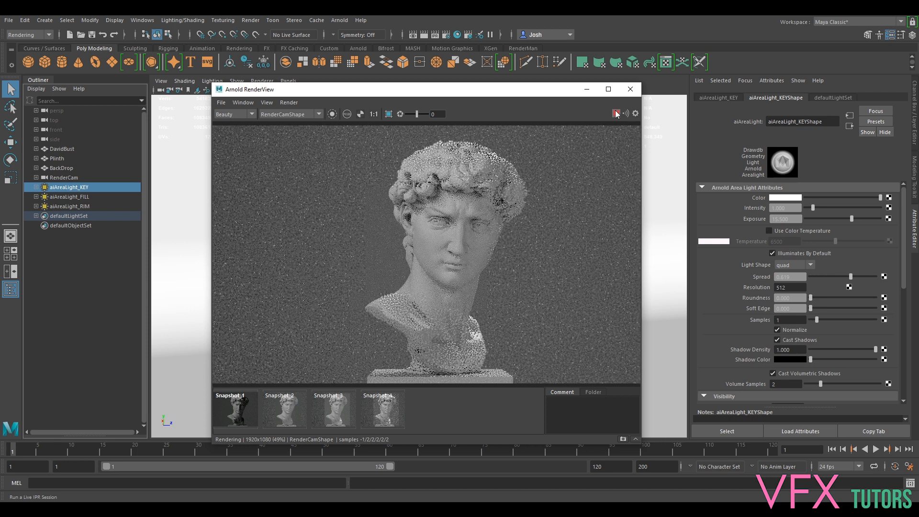
{"action": "left_click", "coordinate": [615, 113]}
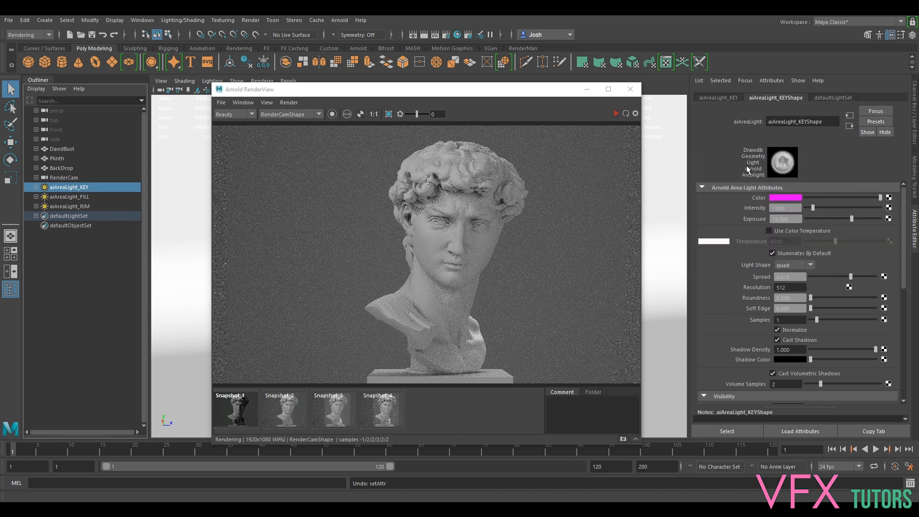
Reset the key light to white and enable colour temperature at about 2913 K
{"action": "left_click", "coordinate": [772, 230]}
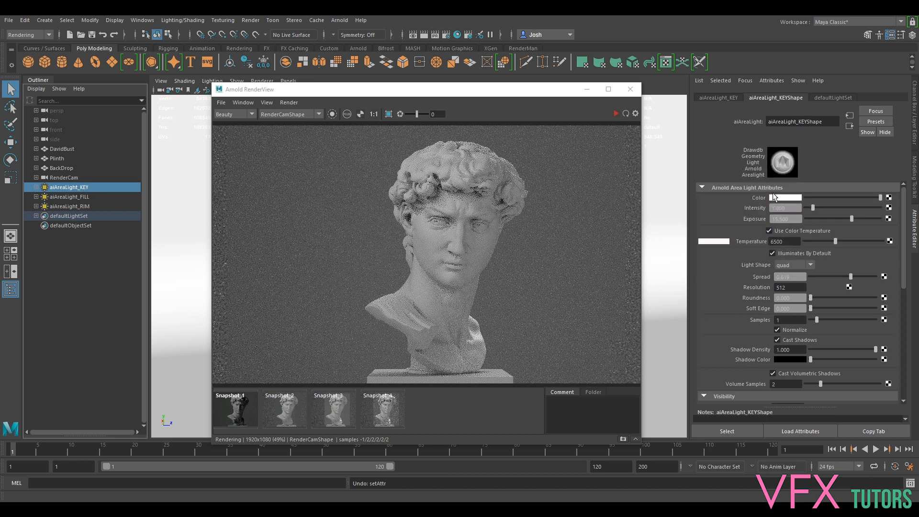
{"action": "left_click", "coordinate": [768, 230]}
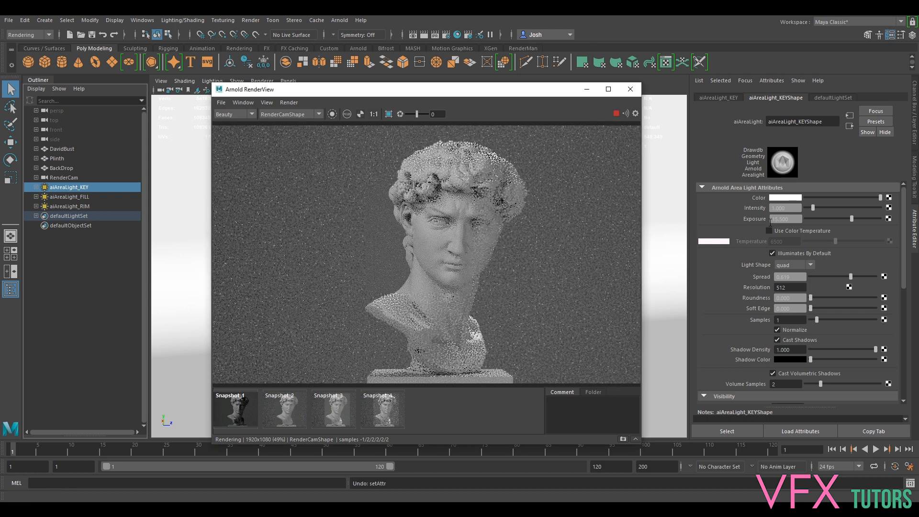
{"action": "left_click", "coordinate": [768, 231]}
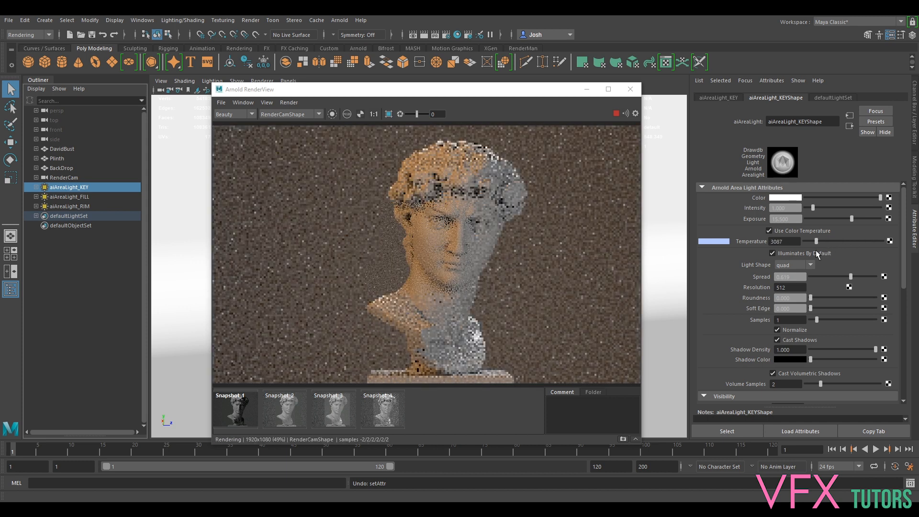
{"action": "type", "text": "3000"}
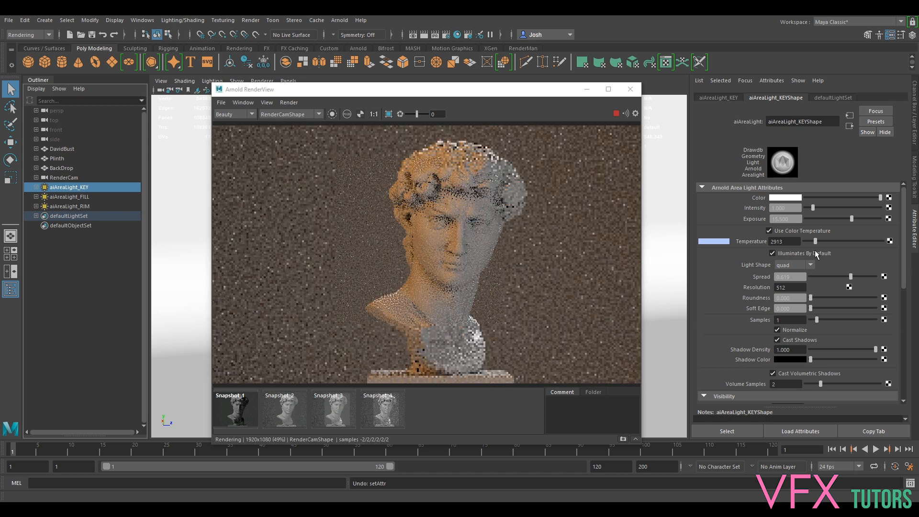
{"action": "left_click", "coordinate": [715, 241]}
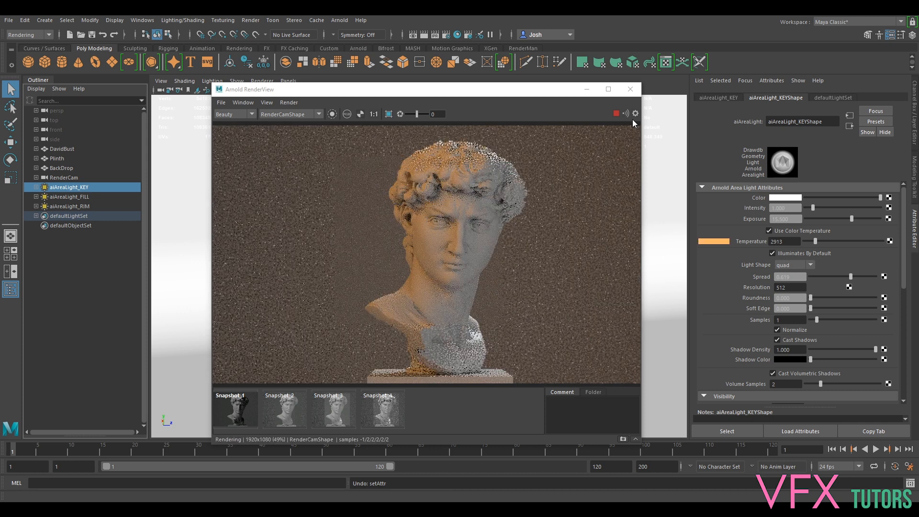
Enable colour temperature 8391 K on aiAreaLight_FILL and restart the IPR render
{"action": "left_click", "coordinate": [69, 196]}
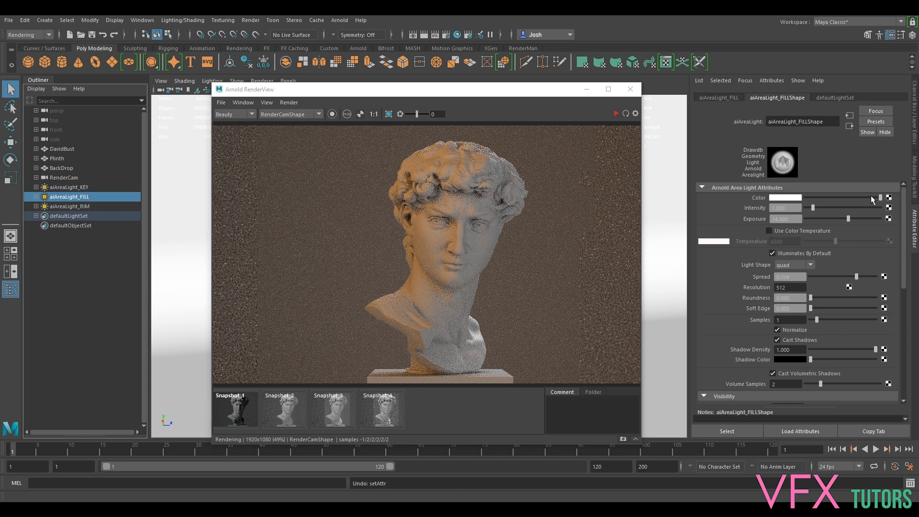
{"action": "mouse_move", "coordinate": [810, 253]}
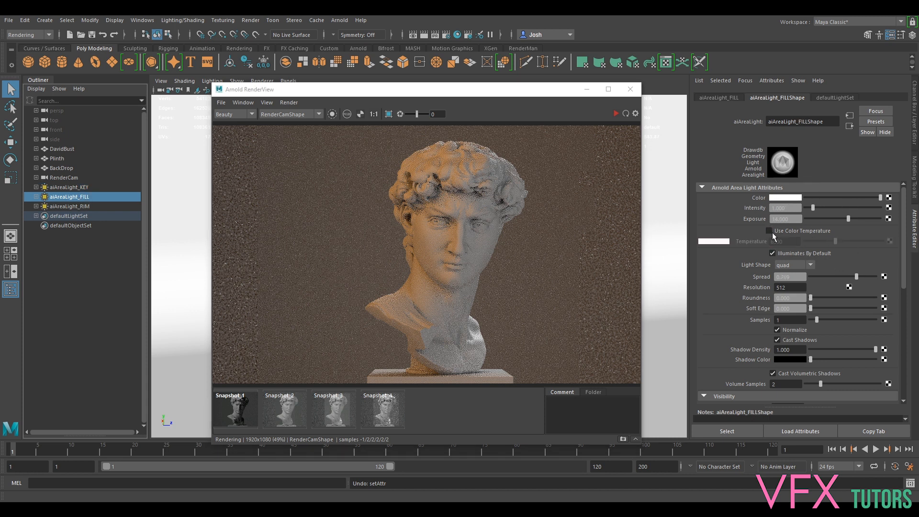
{"action": "left_click", "coordinate": [772, 230]}
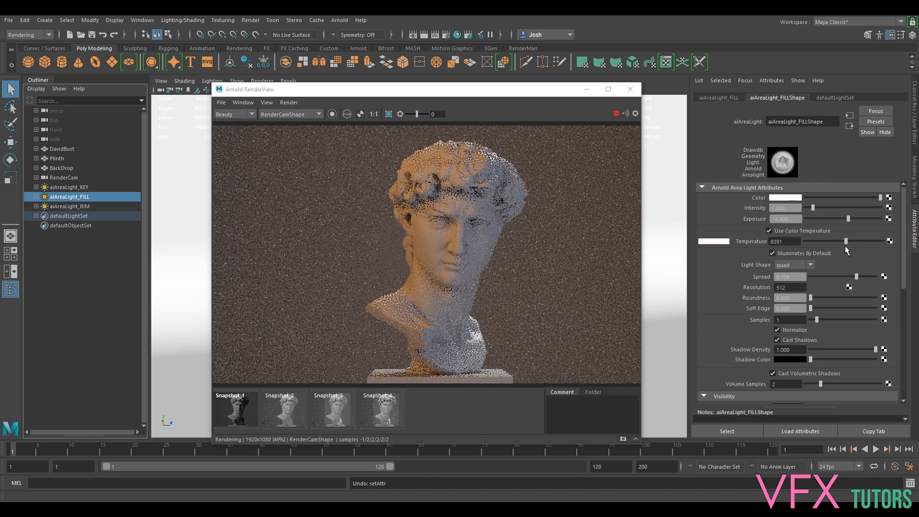
{"action": "left_click", "coordinate": [615, 114]}
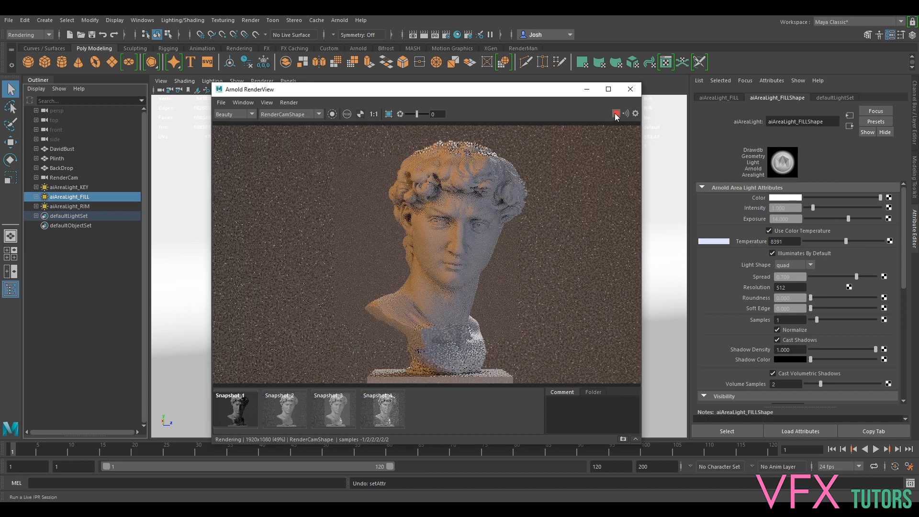
Set aiAreaLight_RIM to colour temperature 5174 K and raise the key light to 3261 K
{"action": "left_click", "coordinate": [69, 206]}
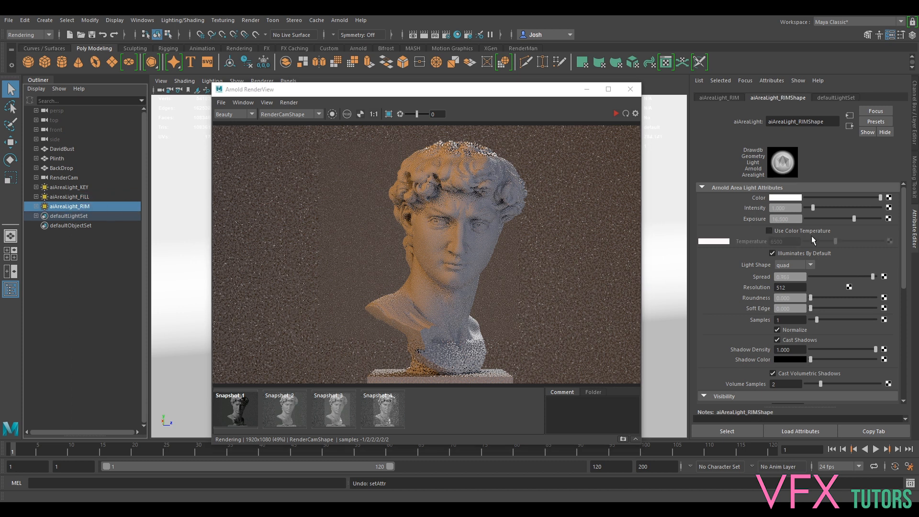
{"action": "left_click", "coordinate": [769, 230]}
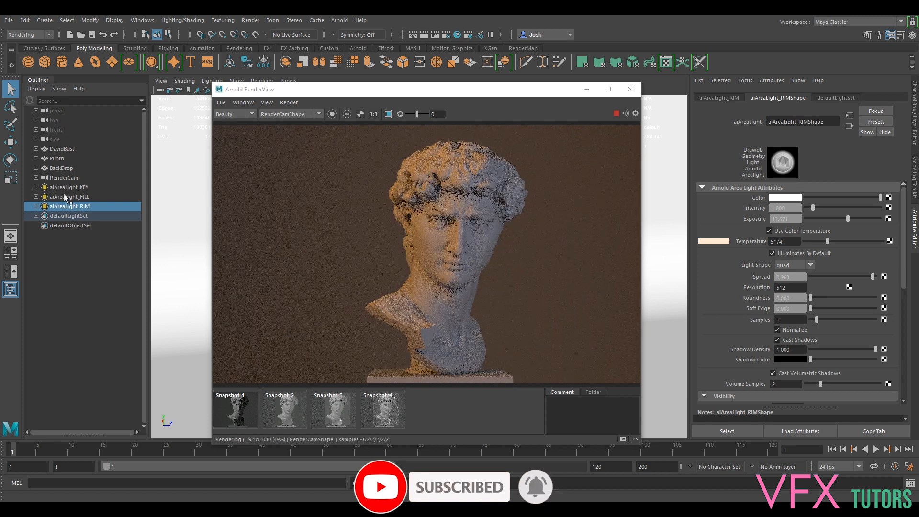
{"action": "left_click", "coordinate": [67, 187]}
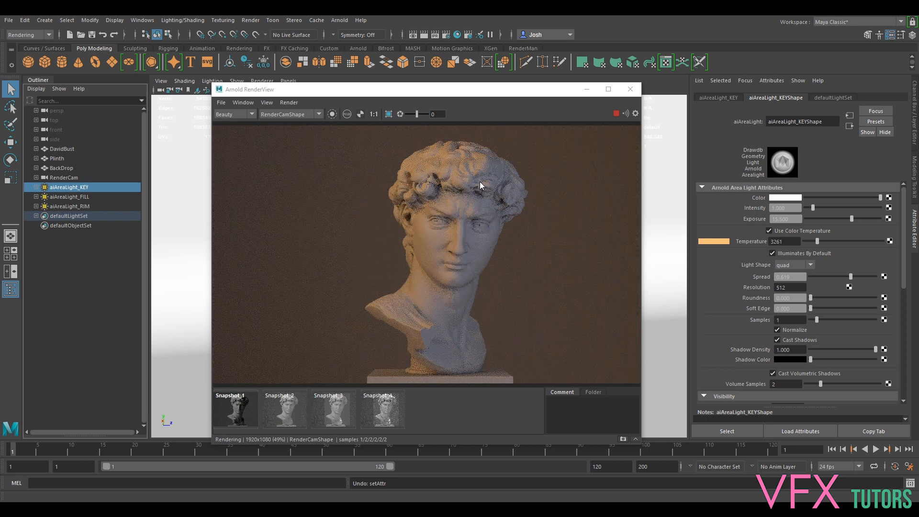
{"action": "mouse_move", "coordinate": [475, 229]}
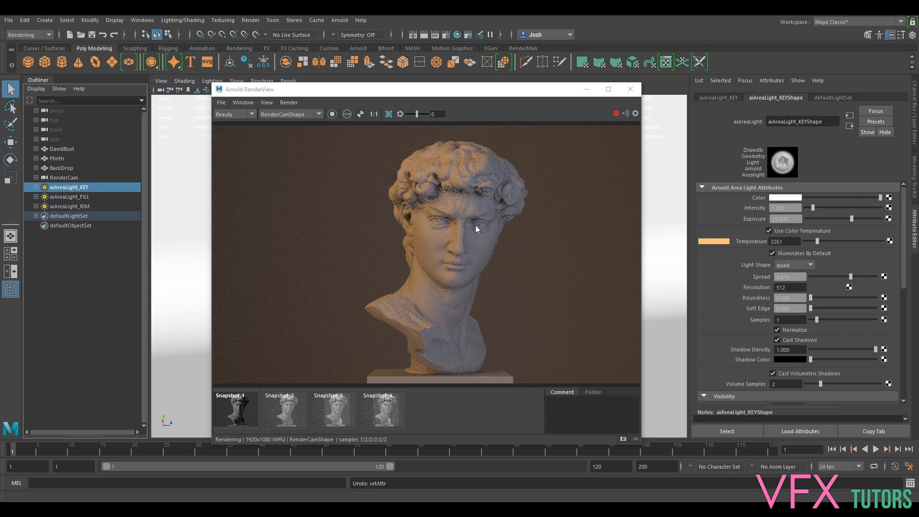
{"action": "mouse_move", "coordinate": [540, 224]}
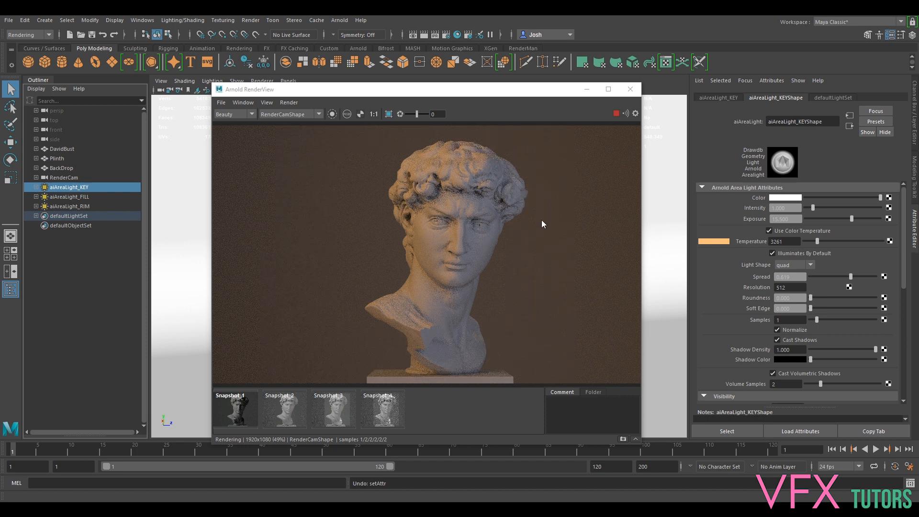
{"action": "mouse_move", "coordinate": [118, 207]}
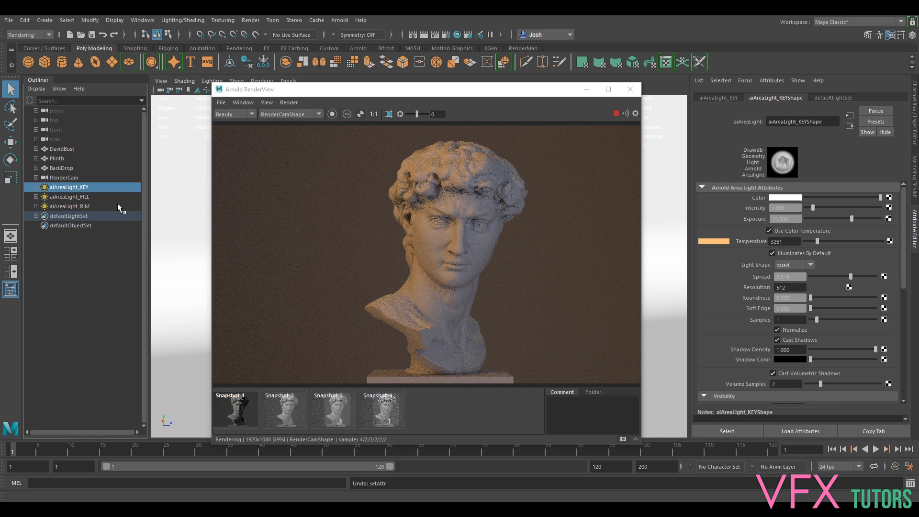
{"action": "mouse_move", "coordinate": [591, 242]}
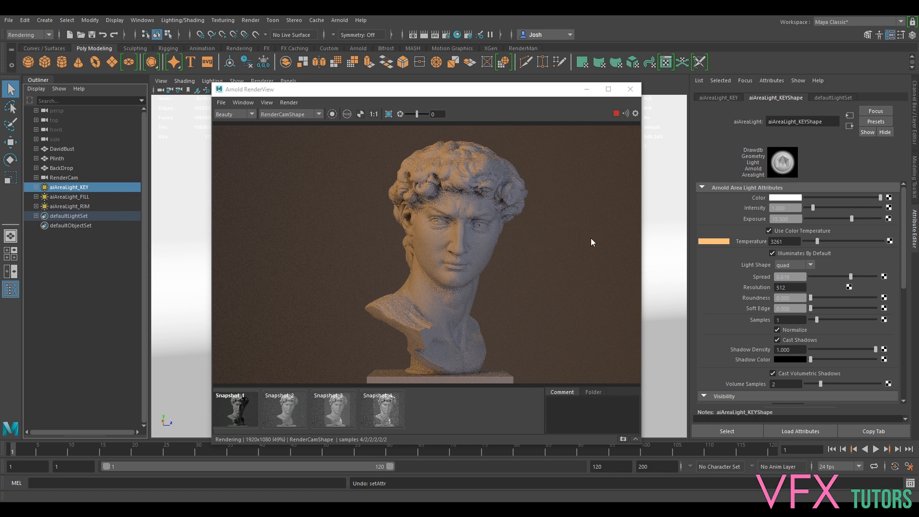
{"action": "mouse_move", "coordinate": [506, 284]}
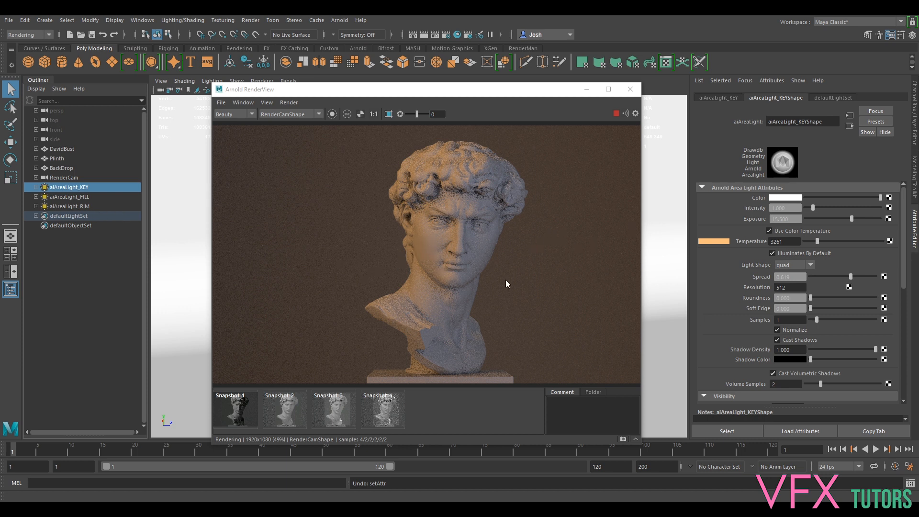
{"action": "mouse_move", "coordinate": [339, 177]}
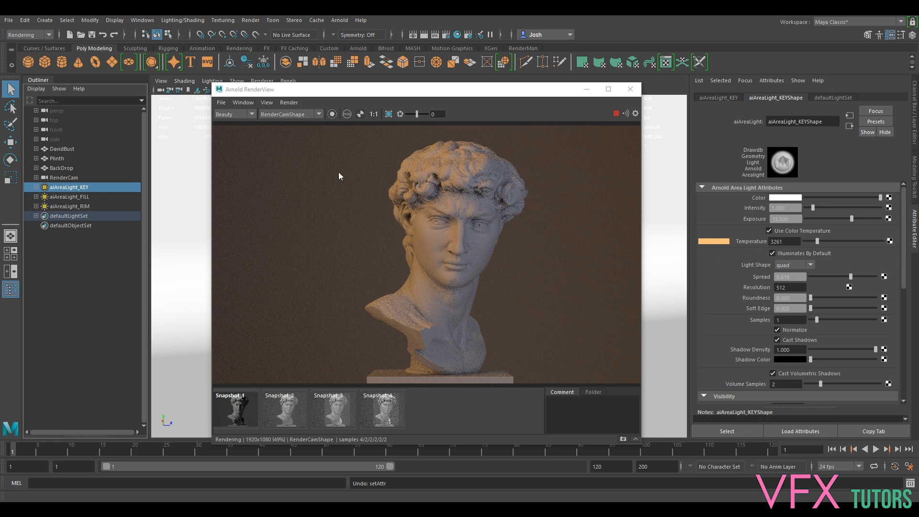
{"action": "mouse_move", "coordinate": [560, 219]}
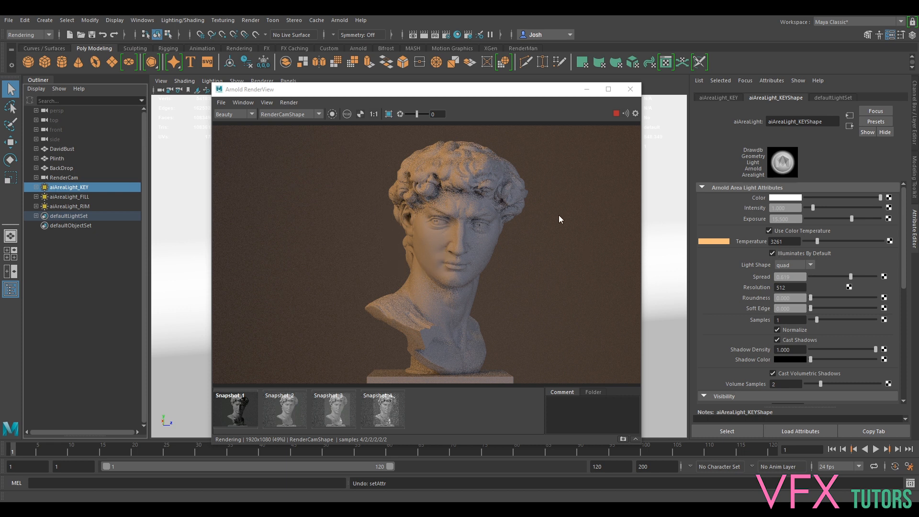
{"action": "mouse_move", "coordinate": [820, 244]}
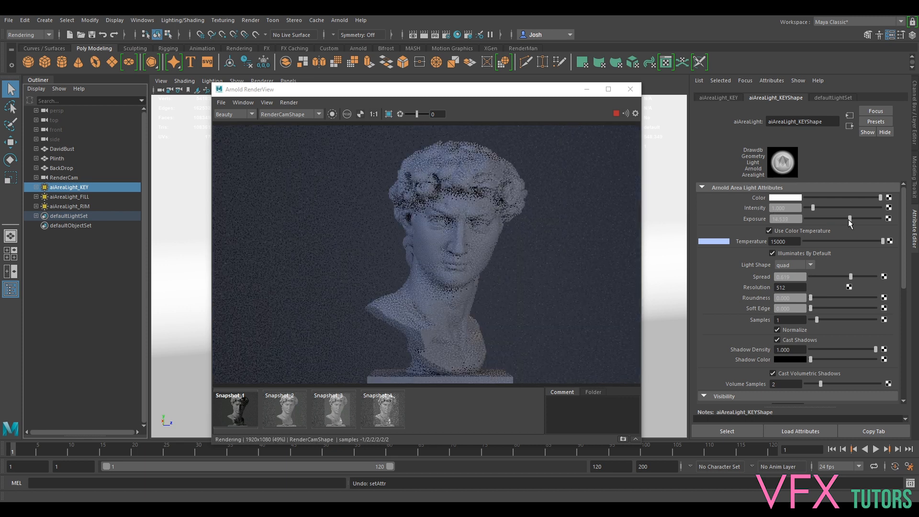
Select the fill light and raise its colour temperature to 11174 K for a deep blue look
{"action": "left_click", "coordinate": [68, 196]}
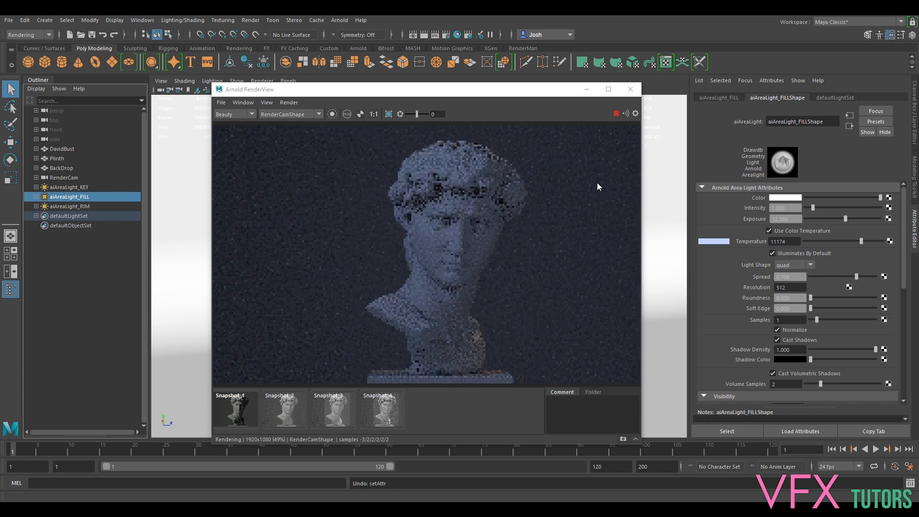
Select aiAreaLight_RIM in the Outliner to load its attributes
{"action": "left_click", "coordinate": [68, 207]}
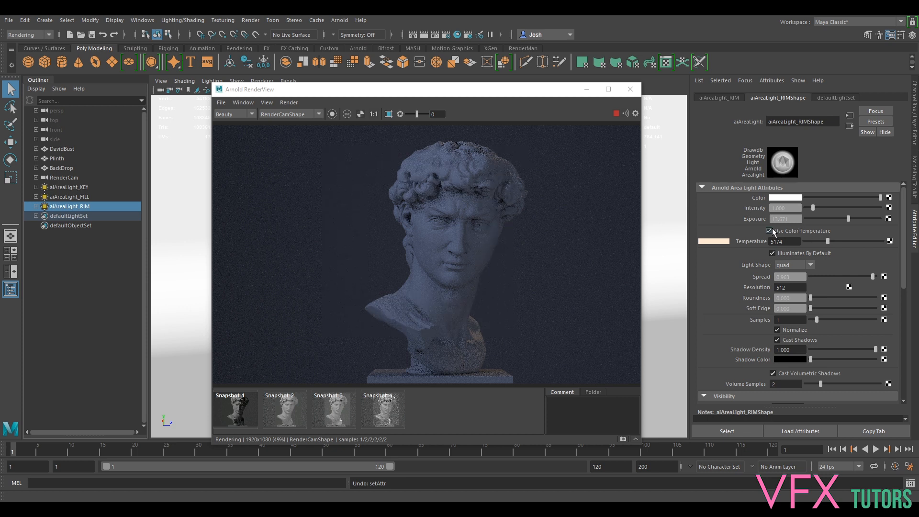
Turn off the rim light's colour temperature, lower its intensity, and set the key light to 8391 K
{"action": "left_click", "coordinate": [773, 231]}
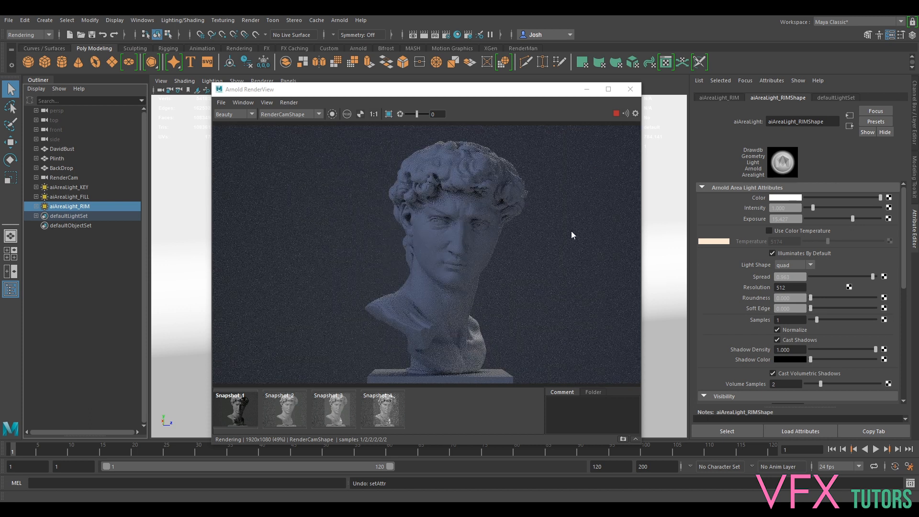
{"action": "mouse_move", "coordinate": [430, 212]}
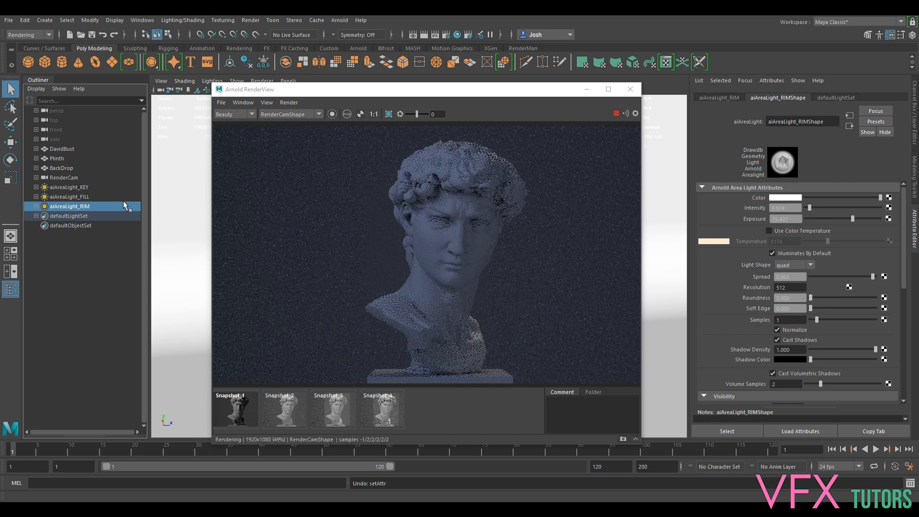
{"action": "left_click", "coordinate": [69, 187]}
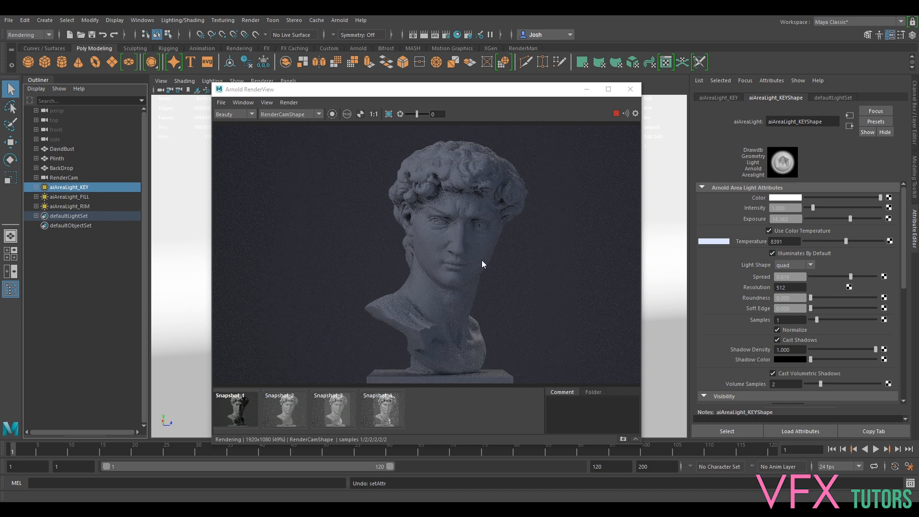
{"action": "mouse_move", "coordinate": [584, 362]}
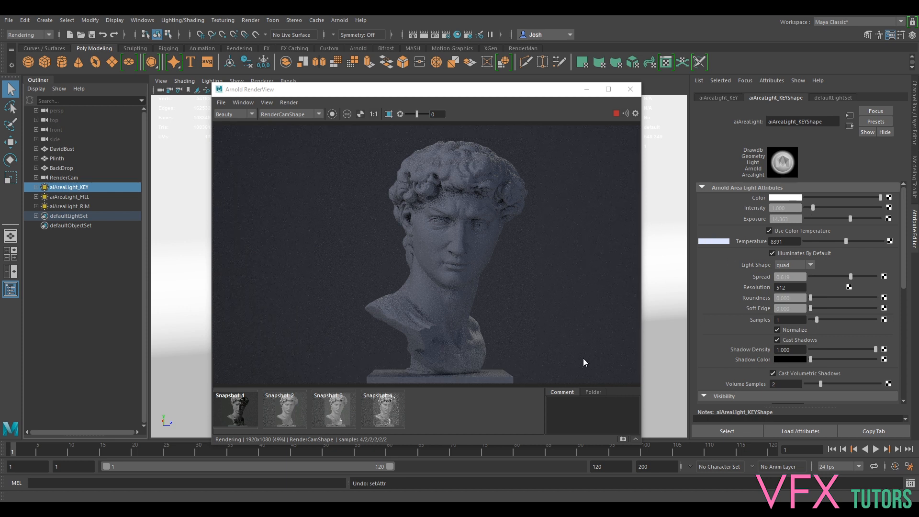
{"action": "mouse_move", "coordinate": [762, 238]}
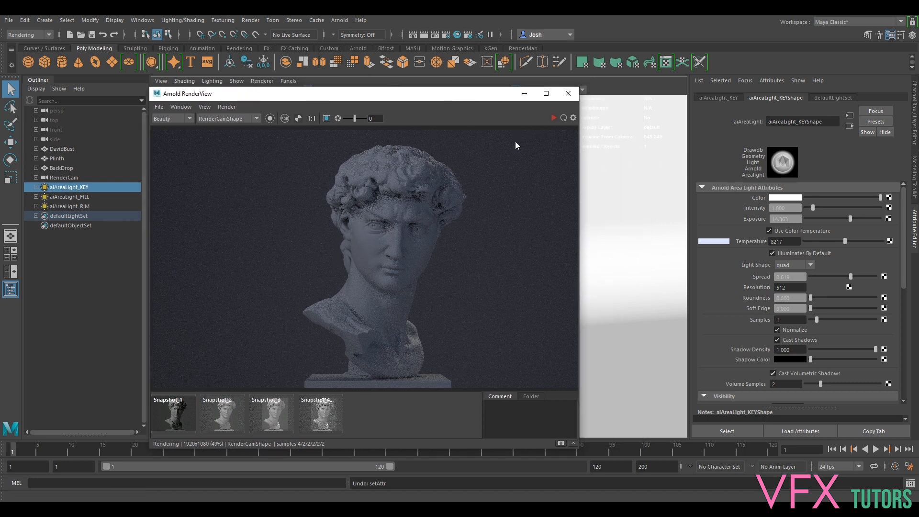
Uncheck Use Color Temperature on the fill and key lights and refresh the neutral grey render
{"action": "left_click", "coordinate": [68, 206]}
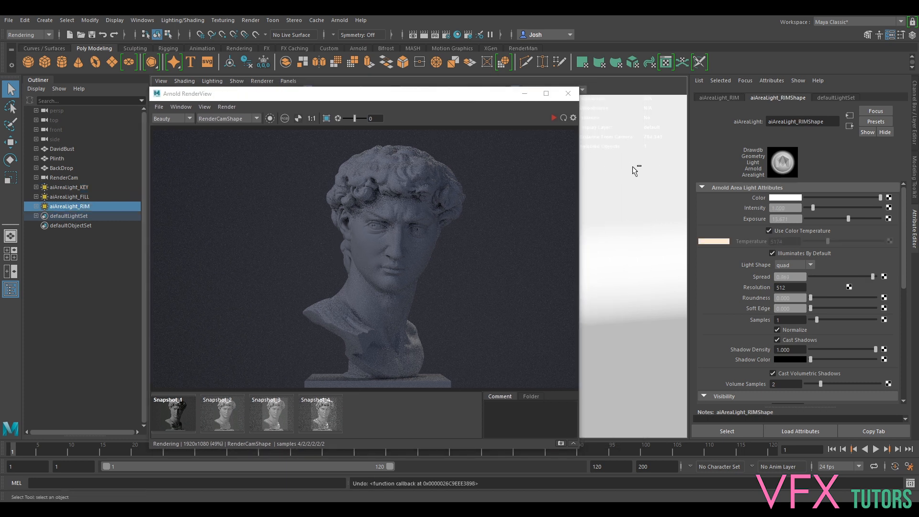
{"action": "left_click", "coordinate": [68, 187]}
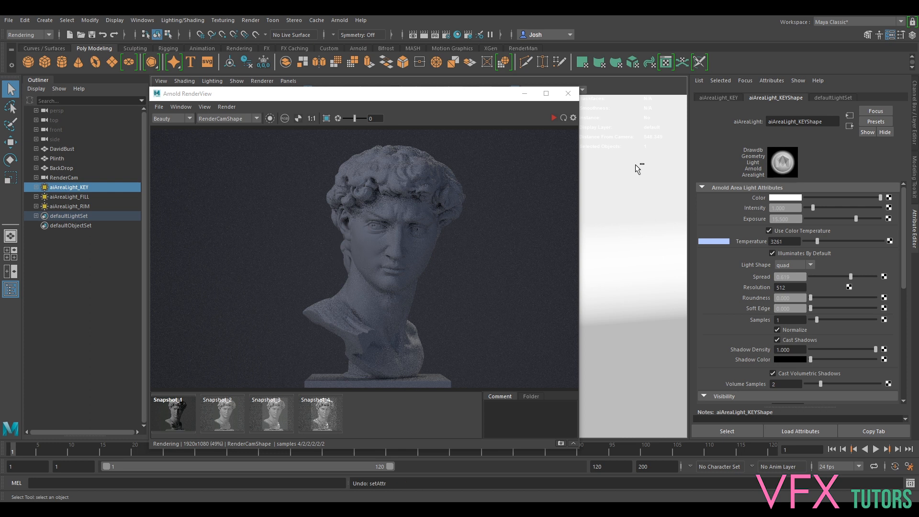
{"action": "left_click", "coordinate": [68, 206]}
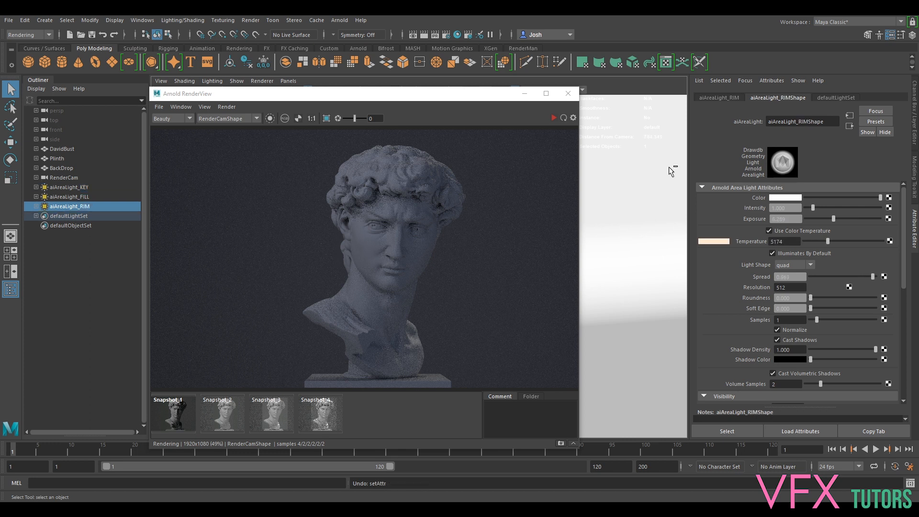
{"action": "left_click", "coordinate": [68, 196]}
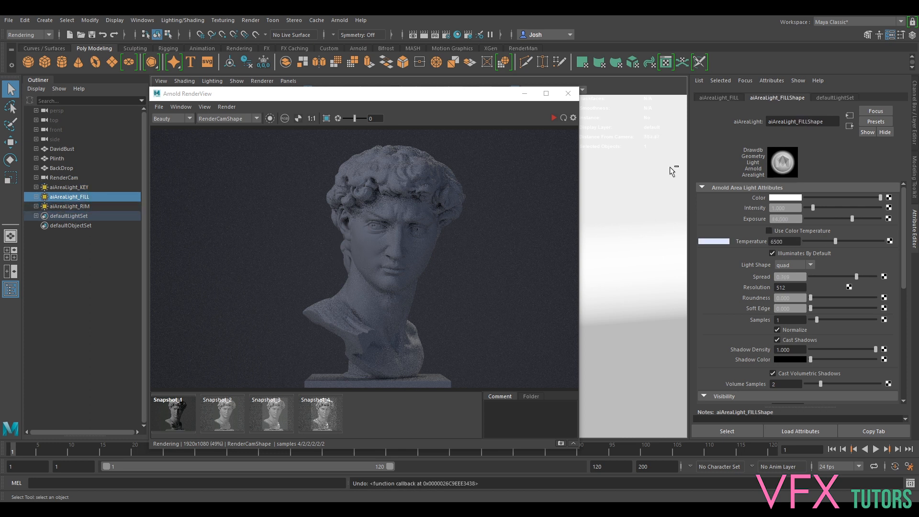
{"action": "left_click", "coordinate": [553, 118]}
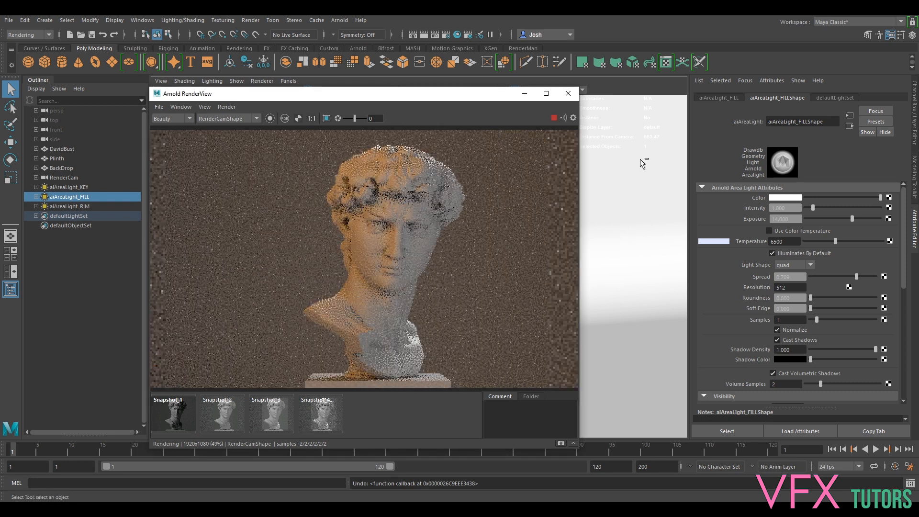
{"action": "left_click", "coordinate": [69, 187]}
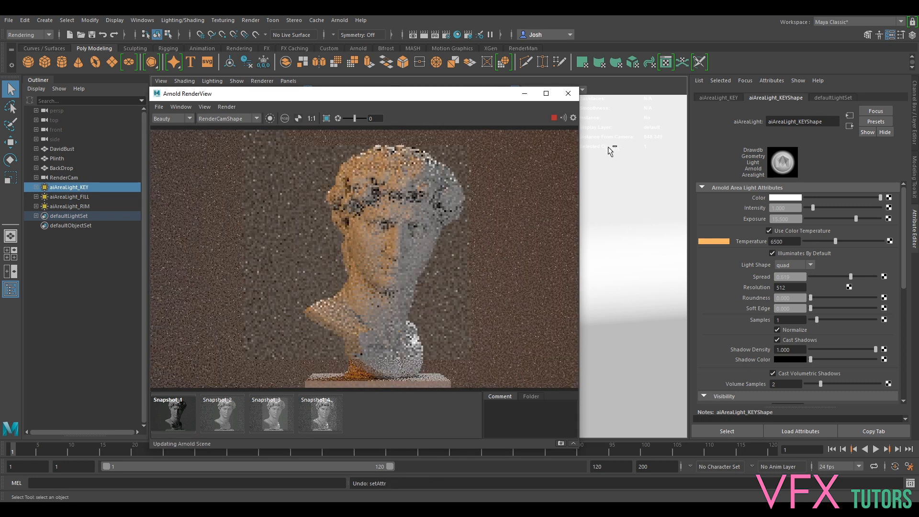
{"action": "left_click", "coordinate": [554, 118]}
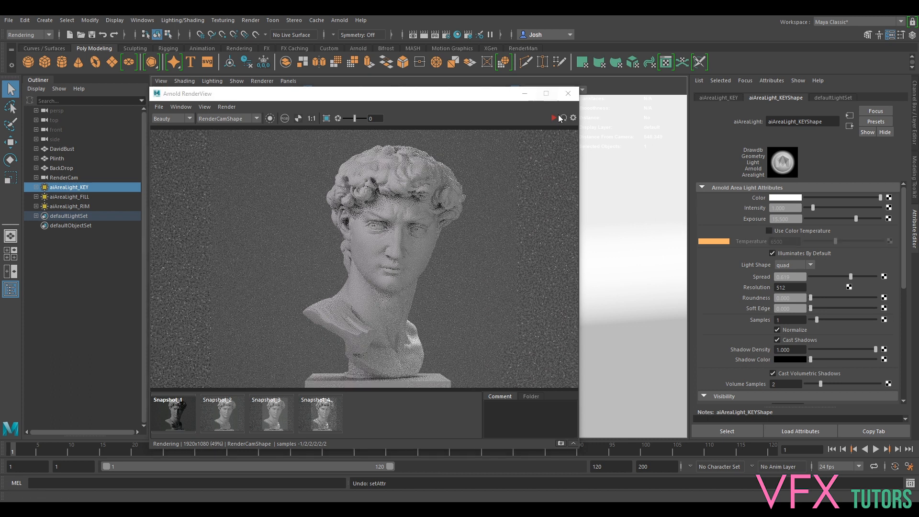
{"action": "left_click", "coordinate": [552, 118]}
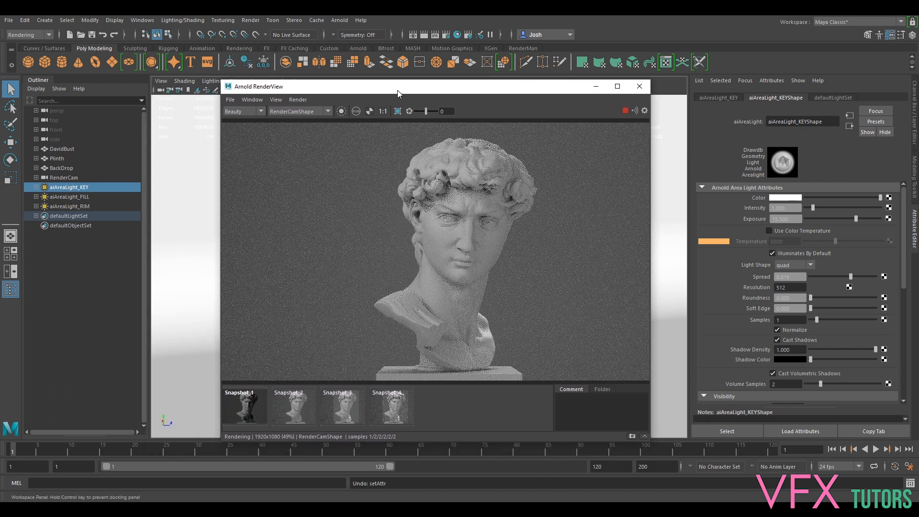
Move the RenderView aside, then colour the key light neon pink and the fill light blue
{"action": "left_click_drag", "start_coordinate": [398, 86], "coordinate": [376, 82]}
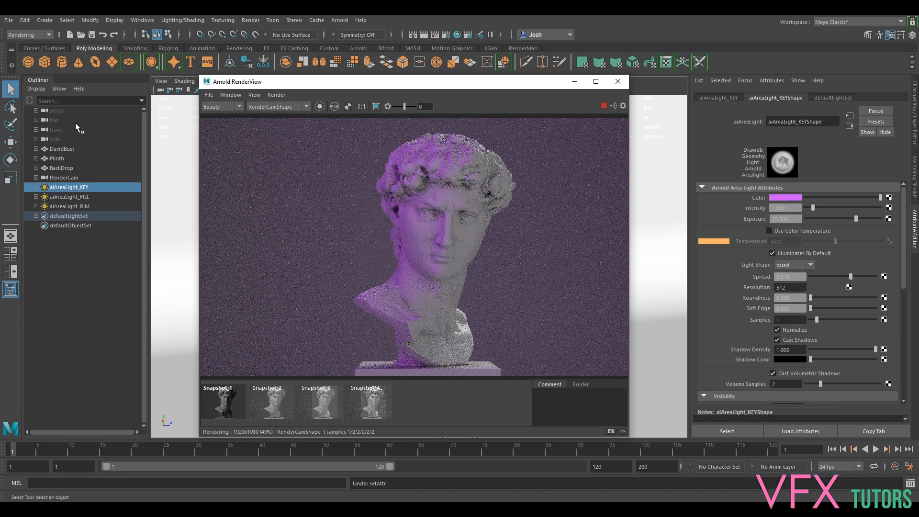
{"action": "left_click", "coordinate": [68, 196]}
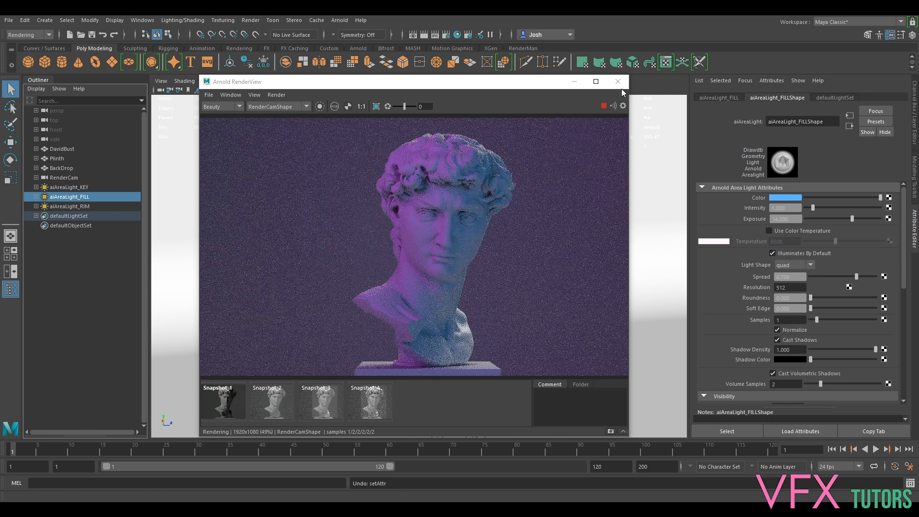
{"action": "mouse_move", "coordinate": [498, 234]}
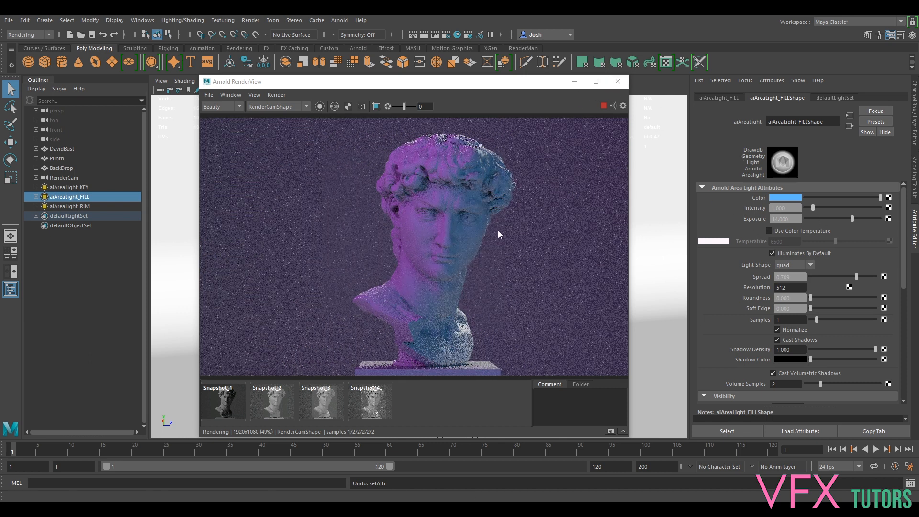
{"action": "mouse_move", "coordinate": [160, 238]}
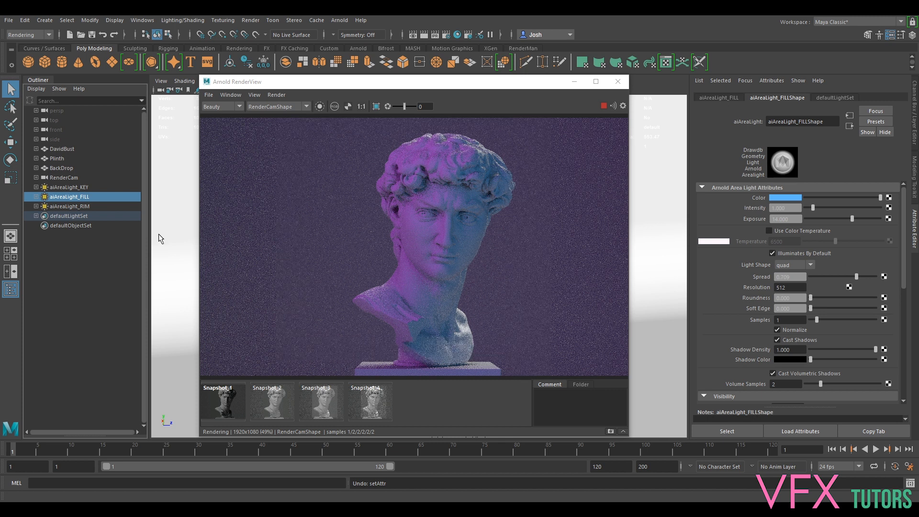
{"action": "mouse_move", "coordinate": [497, 202]}
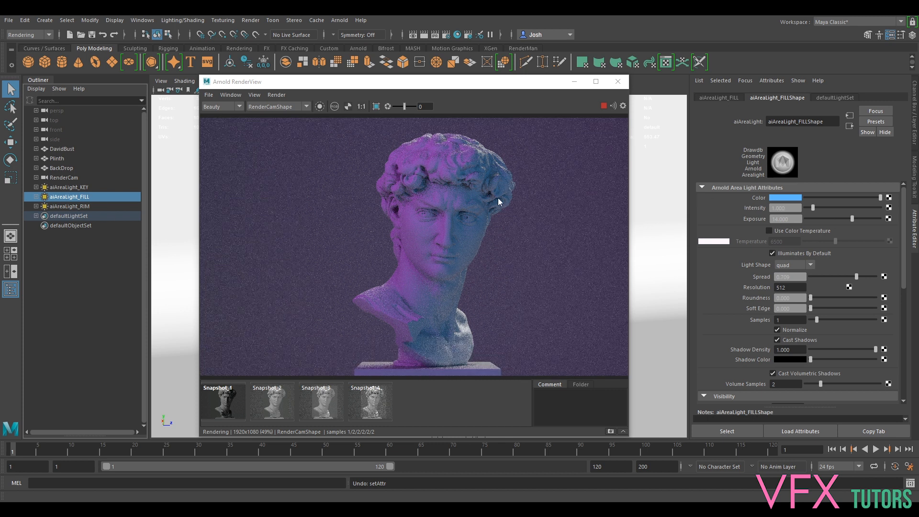
{"action": "left_click", "coordinate": [68, 206]}
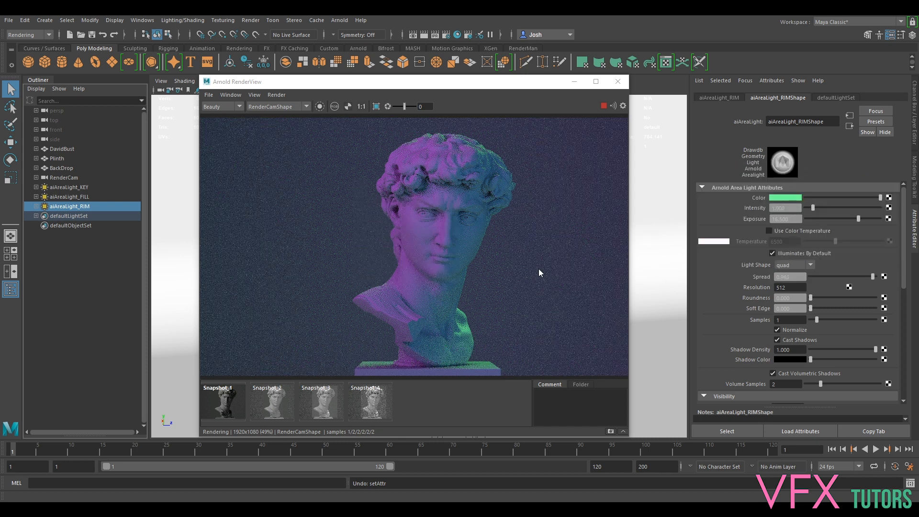
Set the aiAreaLight_FILL colour to cyan-blue, hue about 179 with saturation and value 1
{"action": "left_click", "coordinate": [68, 197]}
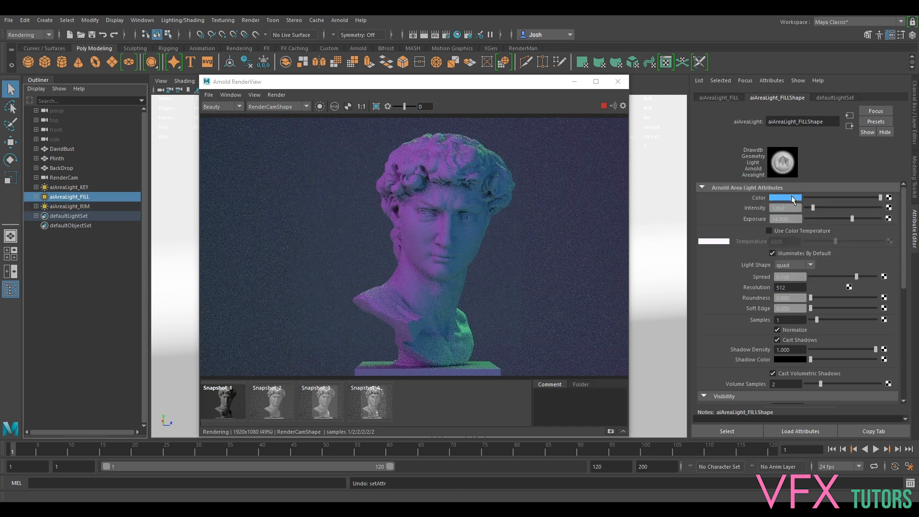
{"action": "left_click", "coordinate": [785, 198]}
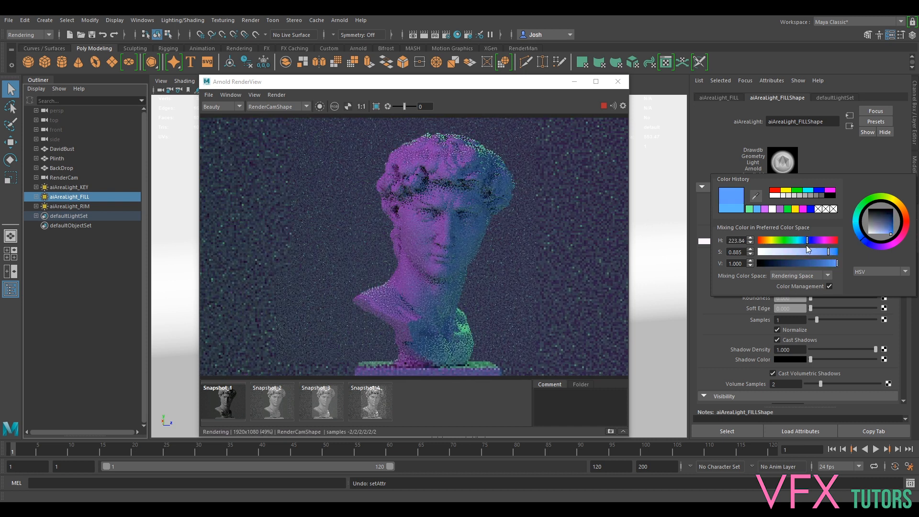
{"action": "left_click", "coordinate": [873, 224]}
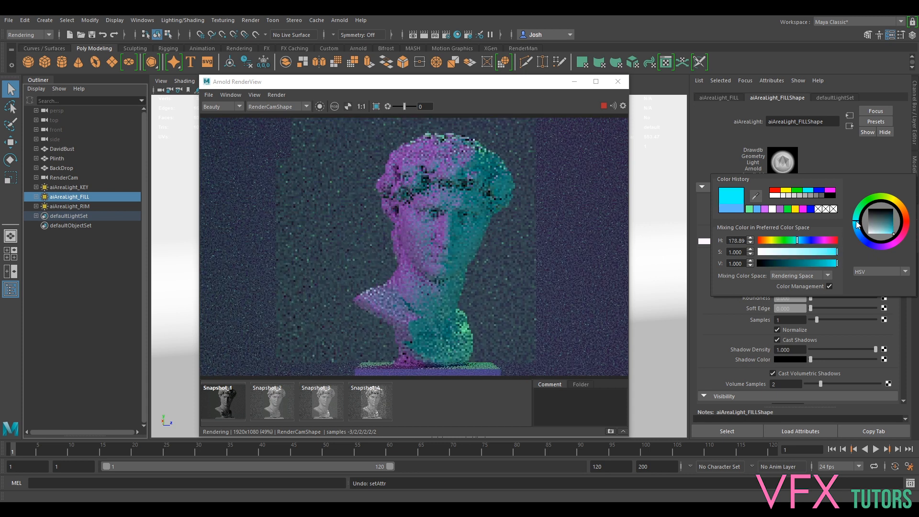
{"action": "left_click", "coordinate": [858, 233]}
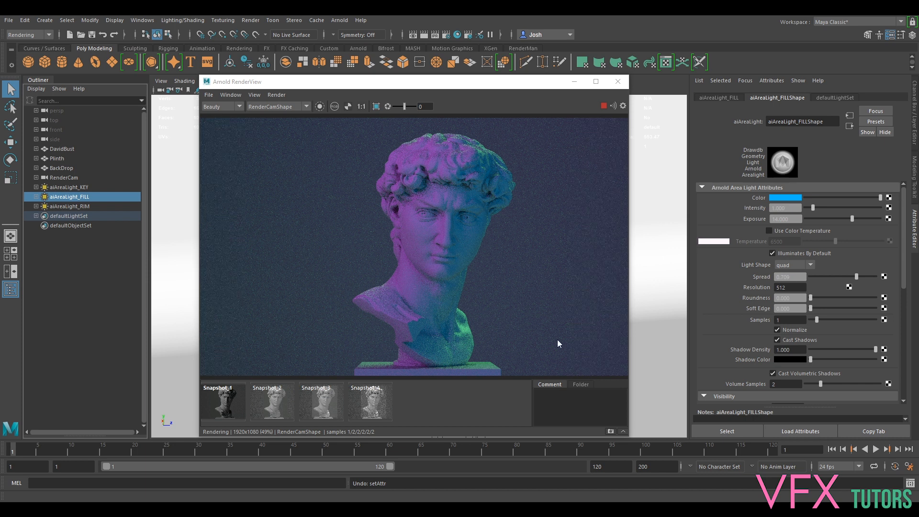
{"action": "mouse_move", "coordinate": [683, 249]}
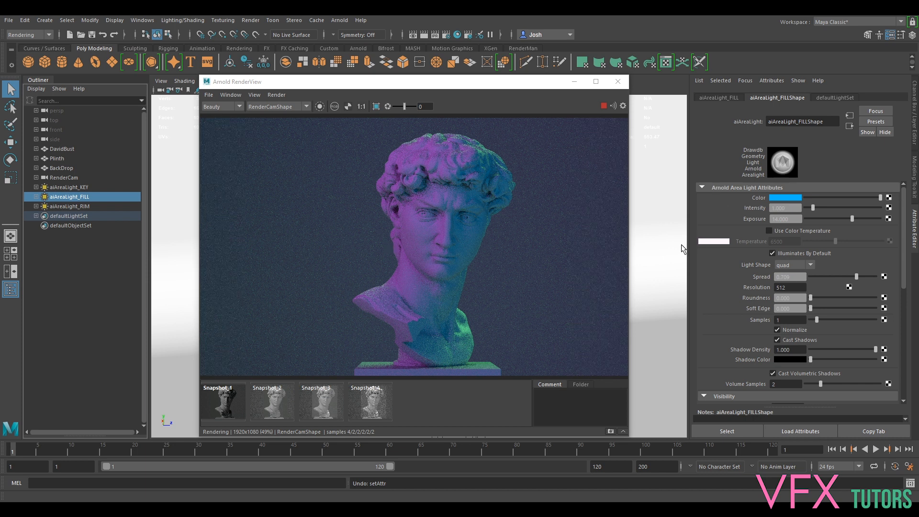
{"action": "mouse_move", "coordinate": [816, 203]}
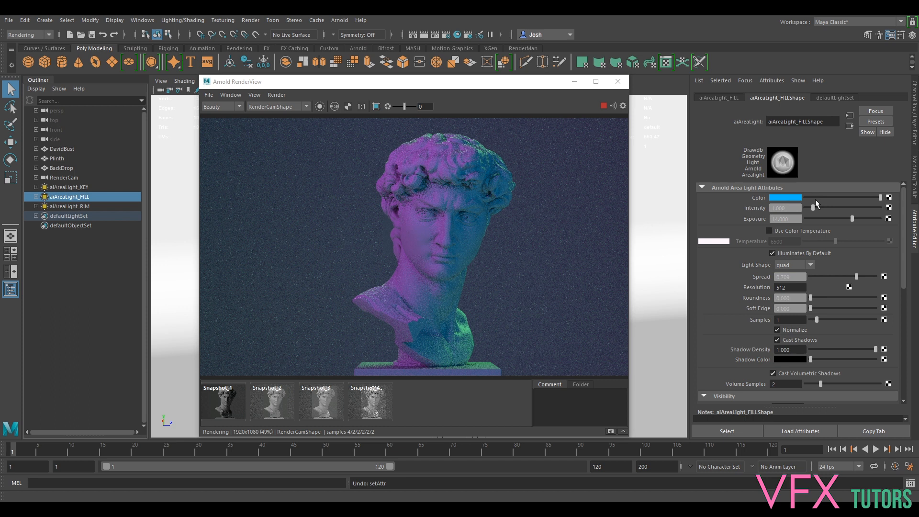
{"action": "left_click", "coordinate": [796, 198]}
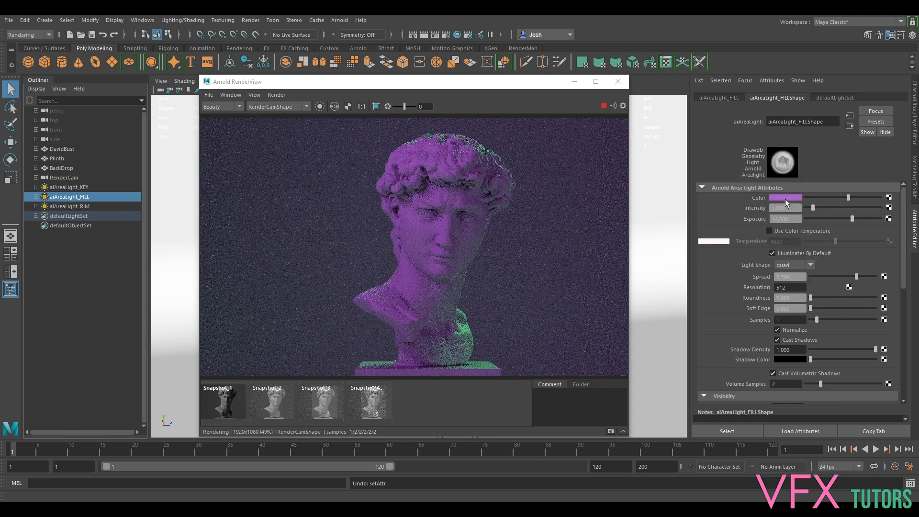
{"action": "left_click", "coordinate": [785, 198]}
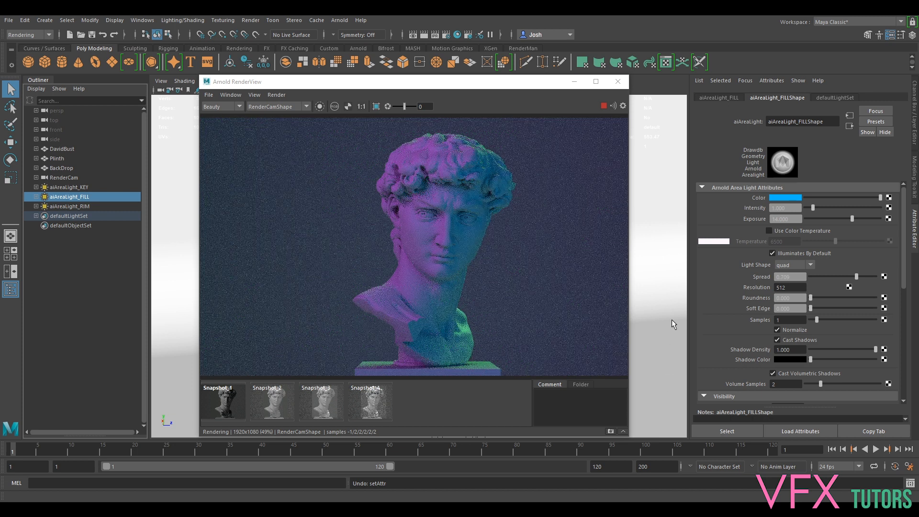
{"action": "mouse_move", "coordinate": [696, 269]}
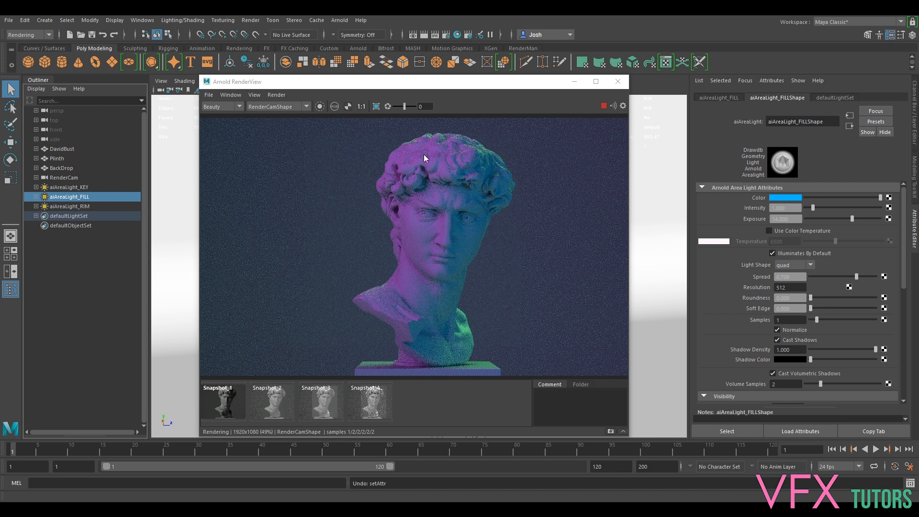
{"action": "mouse_move", "coordinate": [465, 250]}
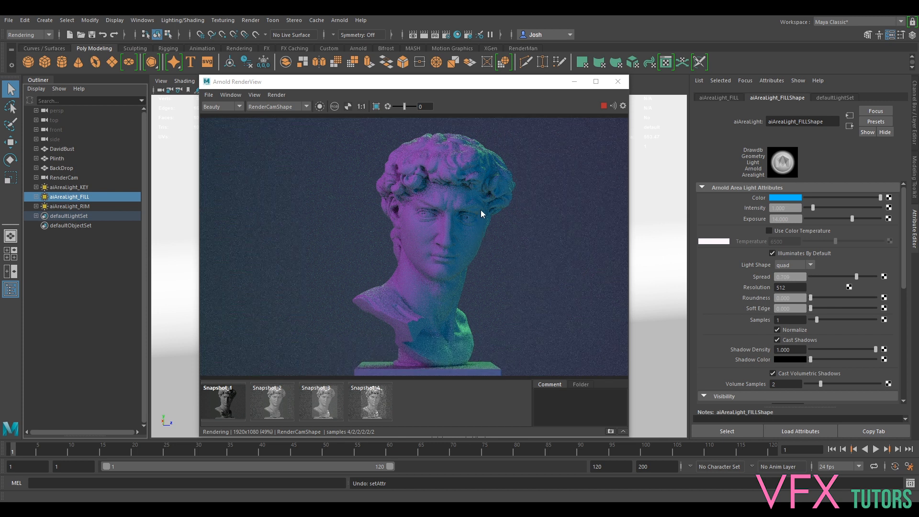
{"action": "mouse_move", "coordinate": [453, 214]}
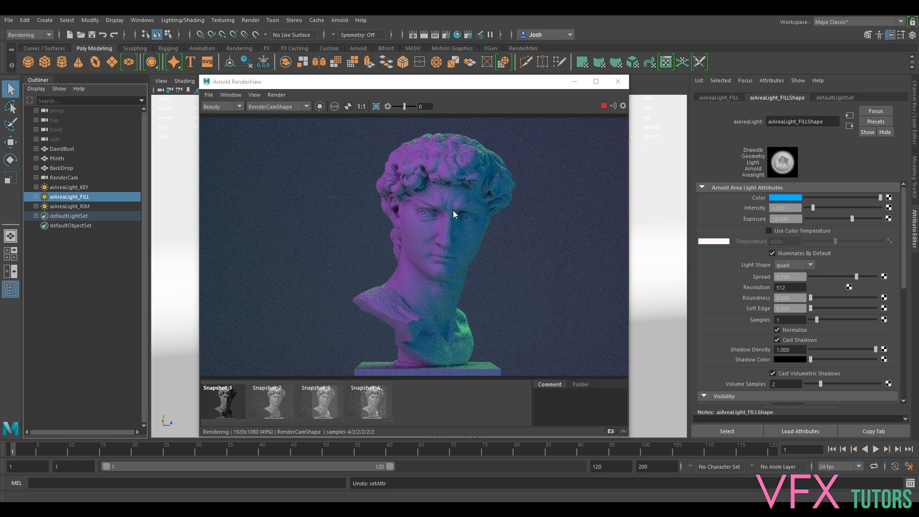
{"action": "mouse_move", "coordinate": [497, 162]}
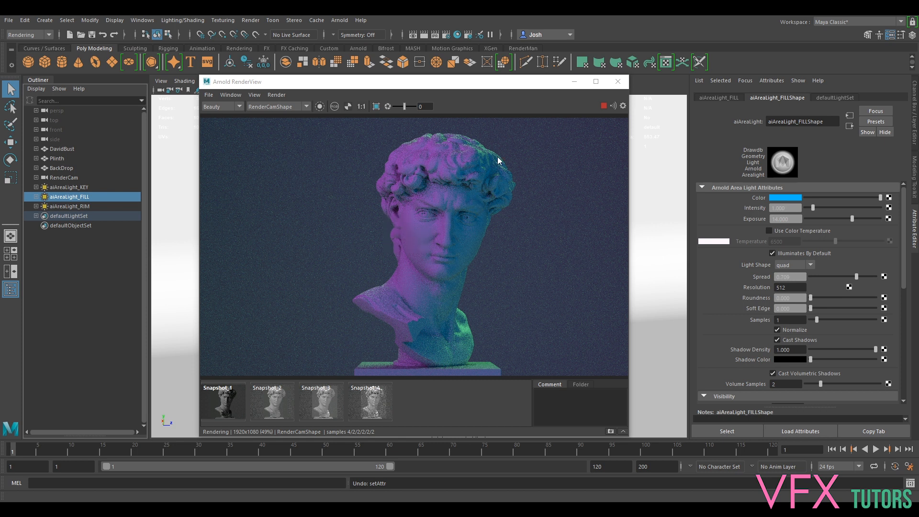
{"action": "mouse_move", "coordinate": [436, 151]}
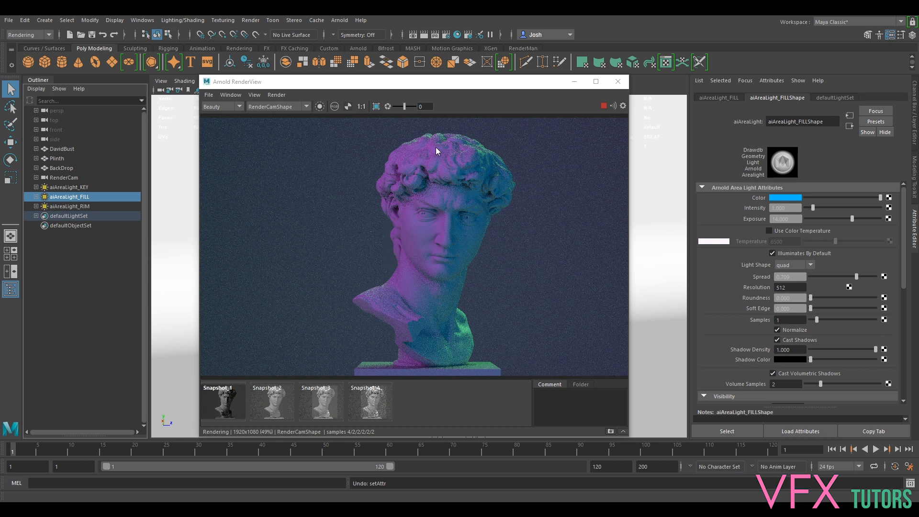
{"action": "mouse_move", "coordinate": [485, 157]}
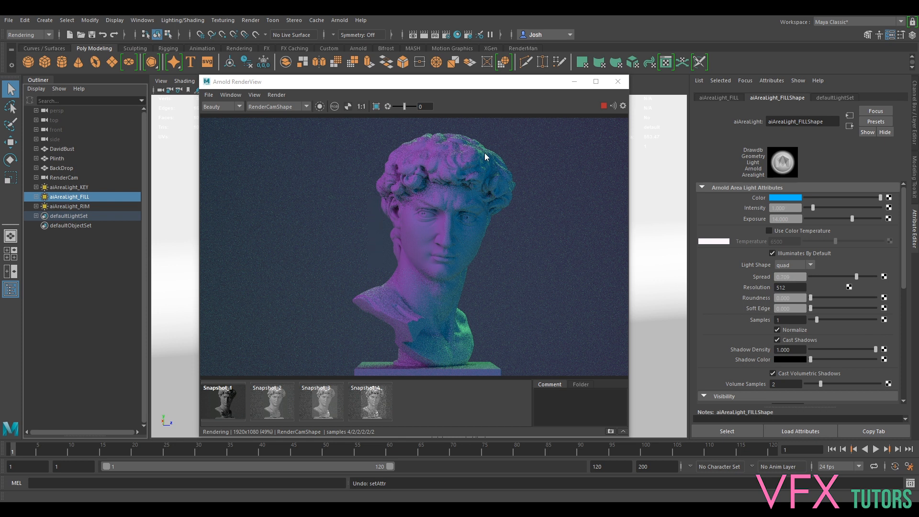
{"action": "mouse_move", "coordinate": [477, 226]}
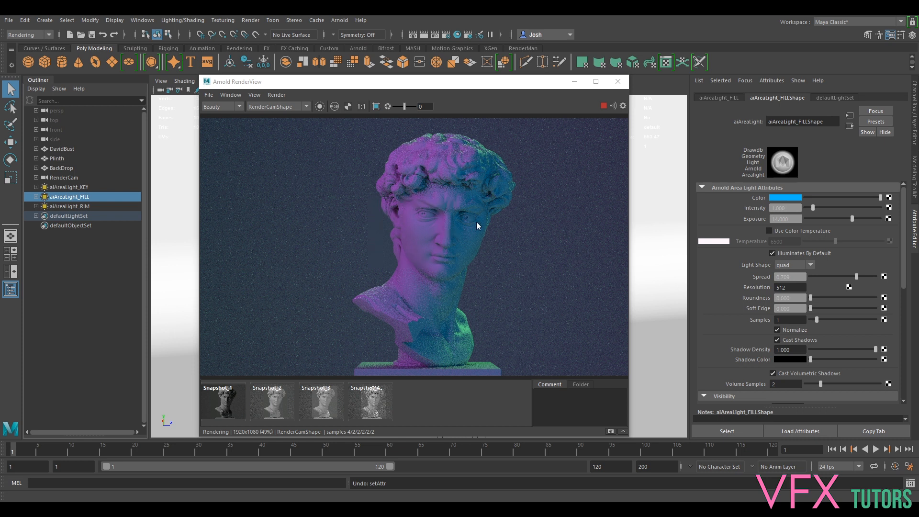
{"action": "mouse_move", "coordinate": [553, 263]}
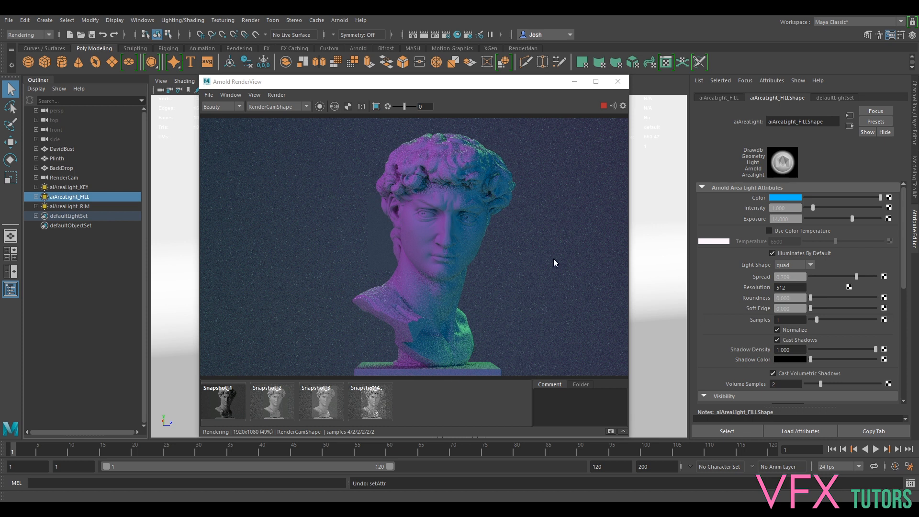
{"action": "mouse_move", "coordinate": [510, 256]}
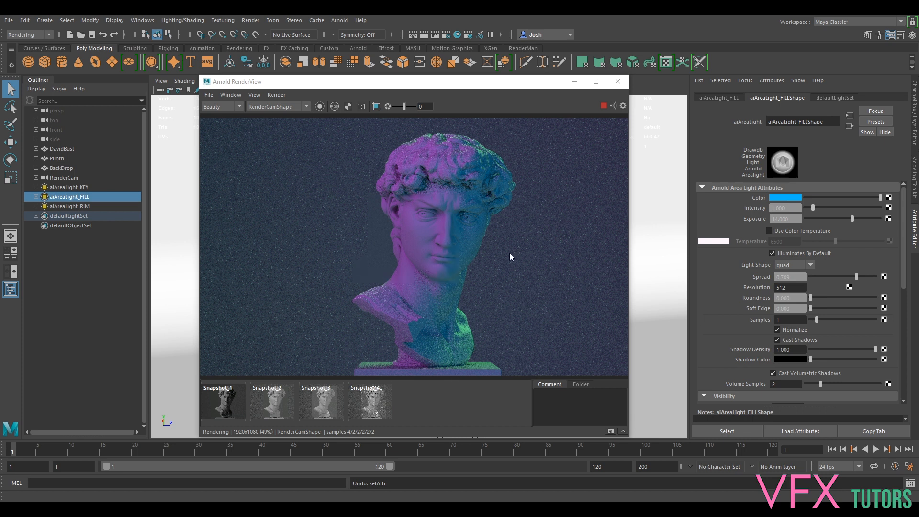
{"action": "mouse_move", "coordinate": [505, 258]}
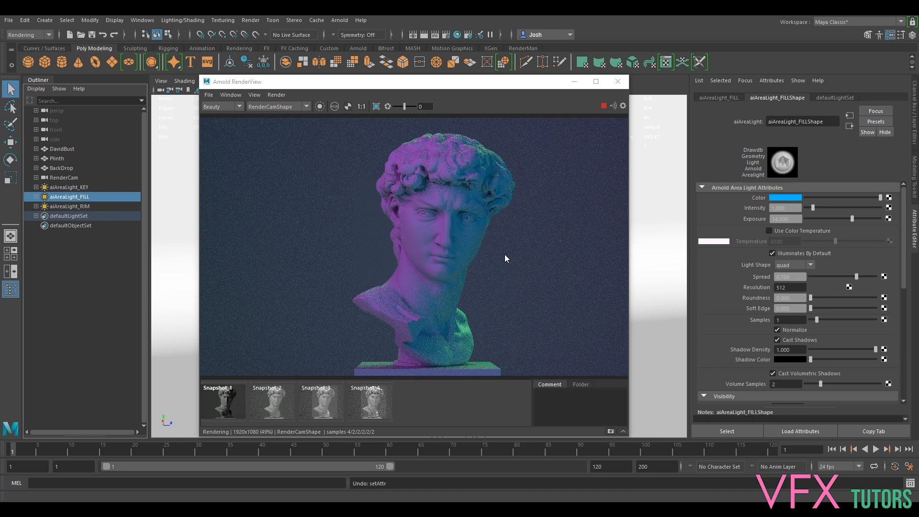
{"action": "mouse_move", "coordinate": [486, 281]}
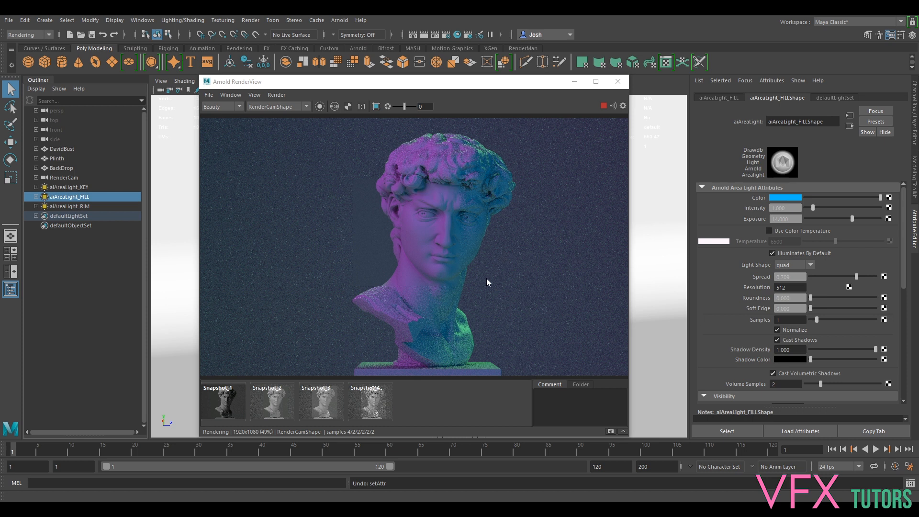
{"action": "mouse_move", "coordinate": [744, 229]}
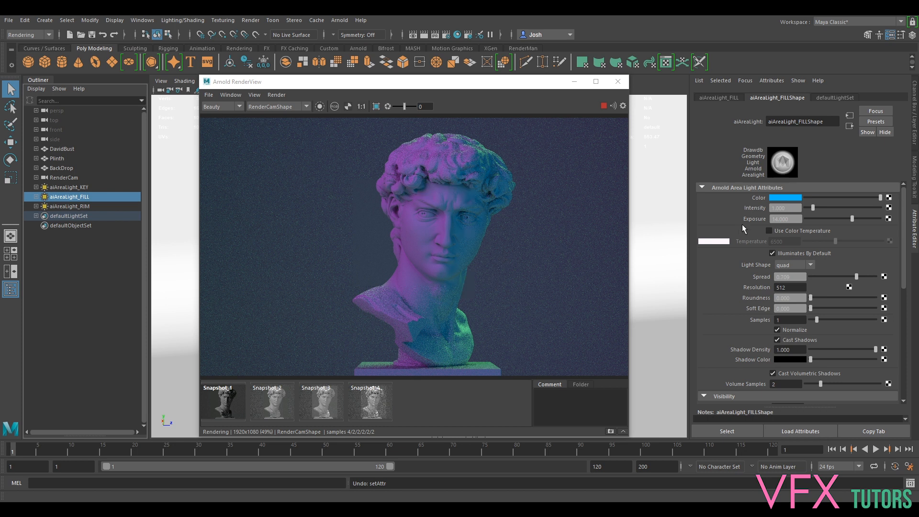
{"action": "mouse_move", "coordinate": [737, 235]}
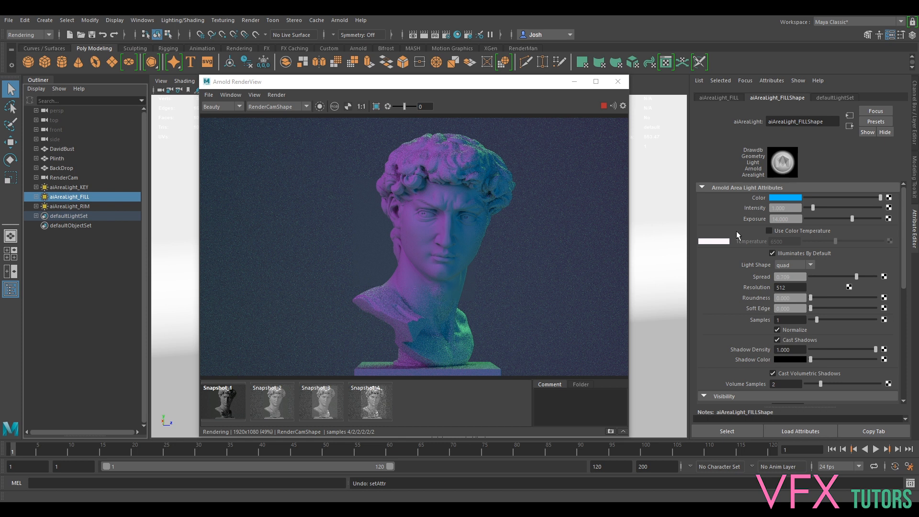
{"action": "mouse_move", "coordinate": [733, 256]}
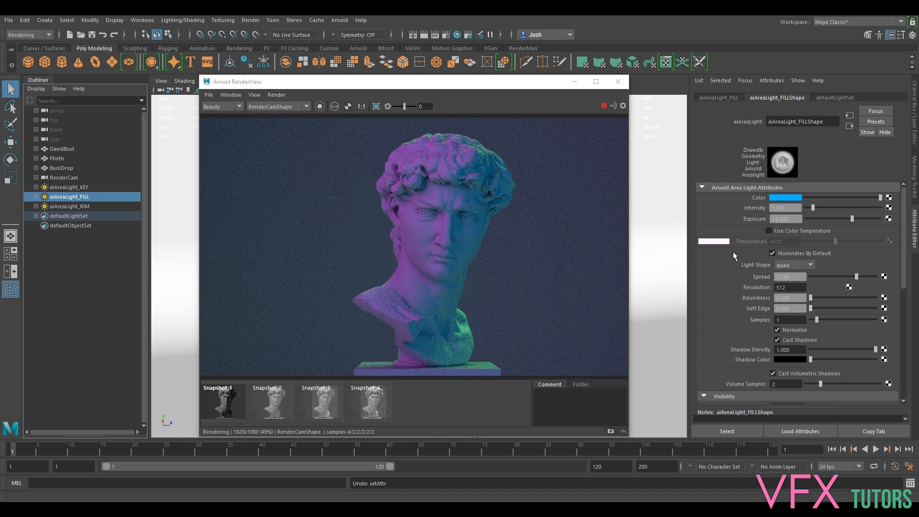
{"action": "mouse_move", "coordinate": [729, 266]}
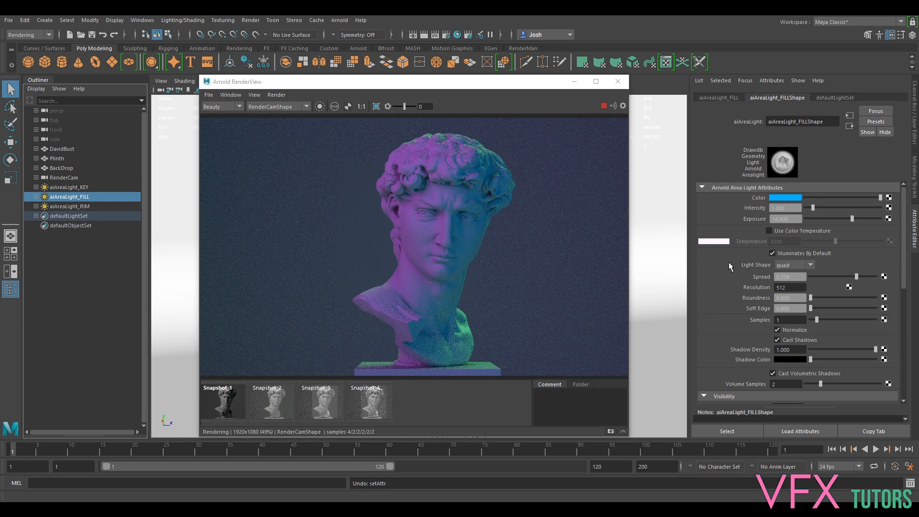
{"action": "mouse_move", "coordinate": [701, 257]}
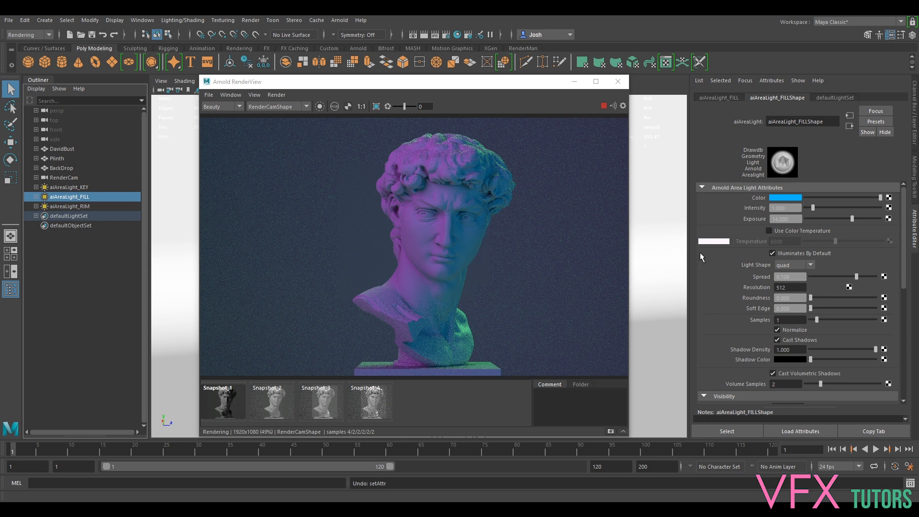
{"action": "mouse_move", "coordinate": [666, 235]}
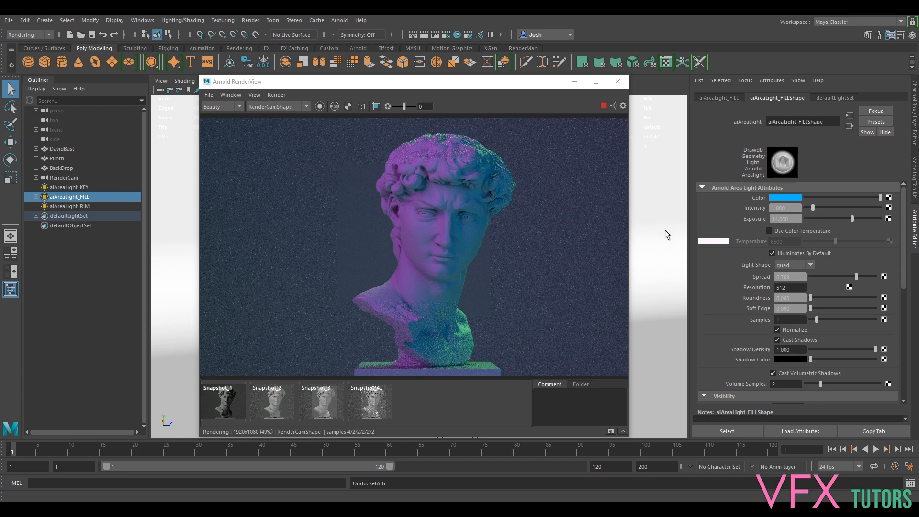
{"action": "mouse_move", "coordinate": [641, 245]}
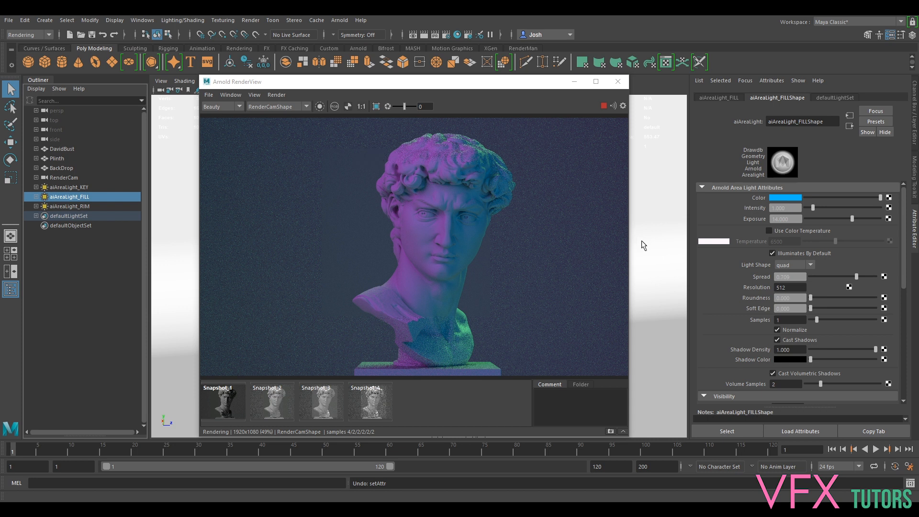
{"action": "mouse_move", "coordinate": [648, 243]}
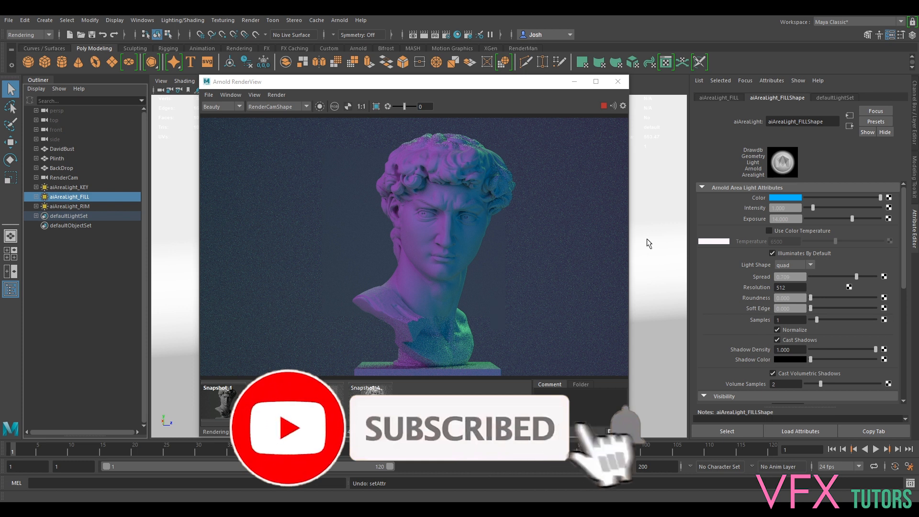
{"action": "mouse_move", "coordinate": [674, 368]}
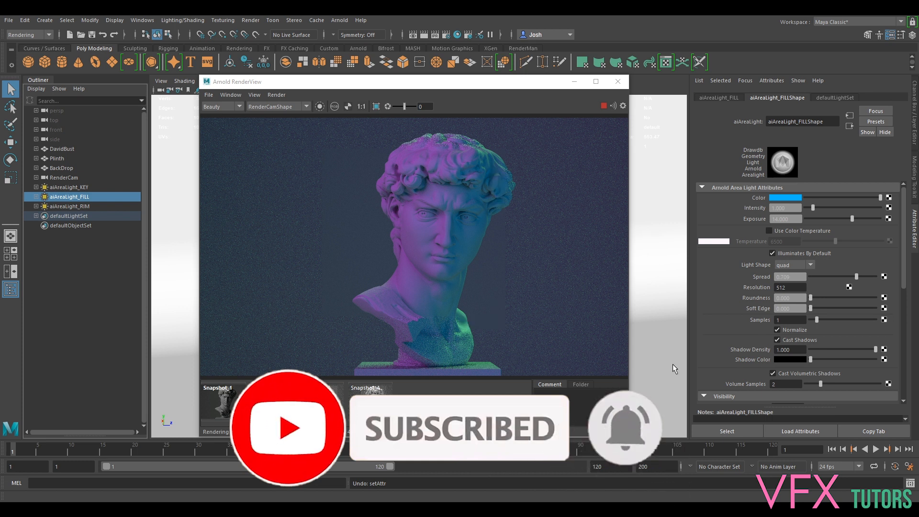